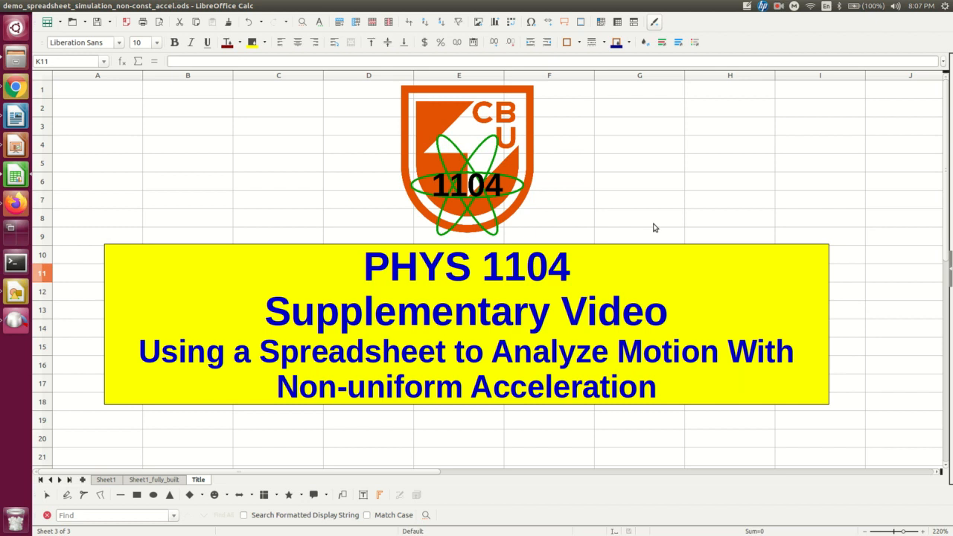
Switch from the Title sheet to Sheet1 to view the t and a_x table and chart.
left_click(106, 479)
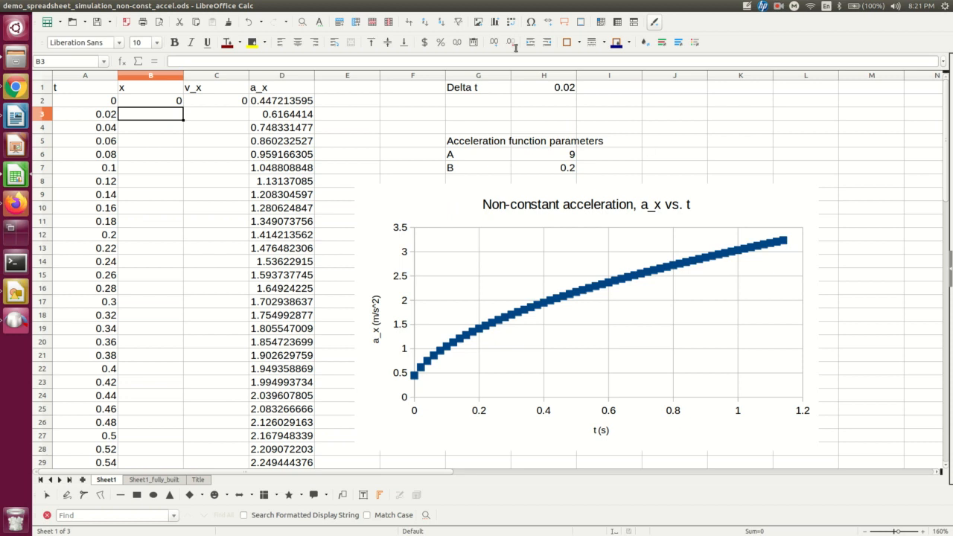
left_click(84, 101)
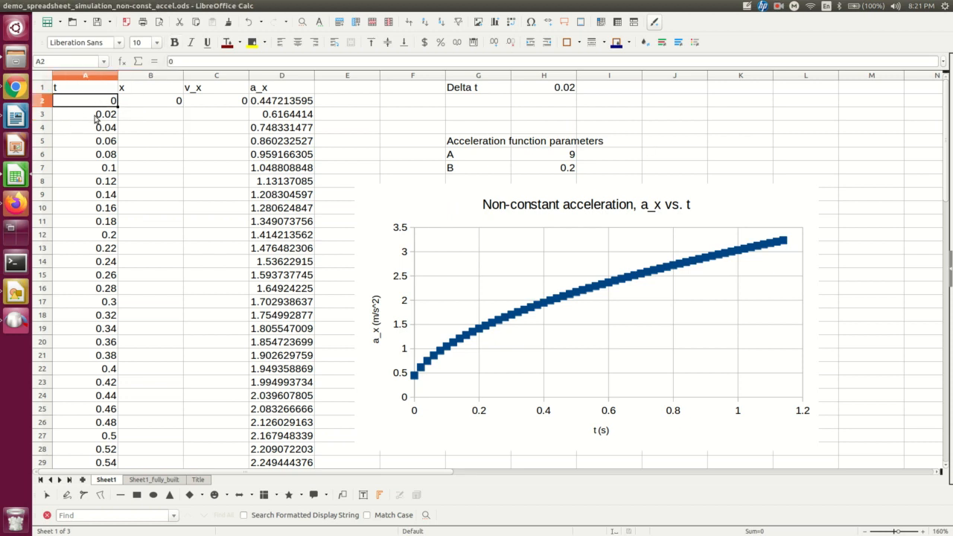
left_click(105, 248)
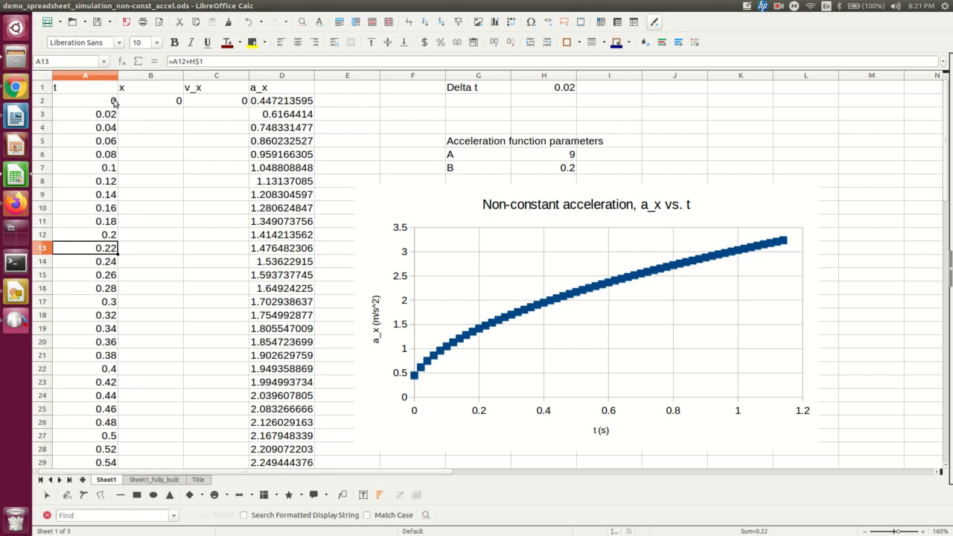
left_click(543, 87)
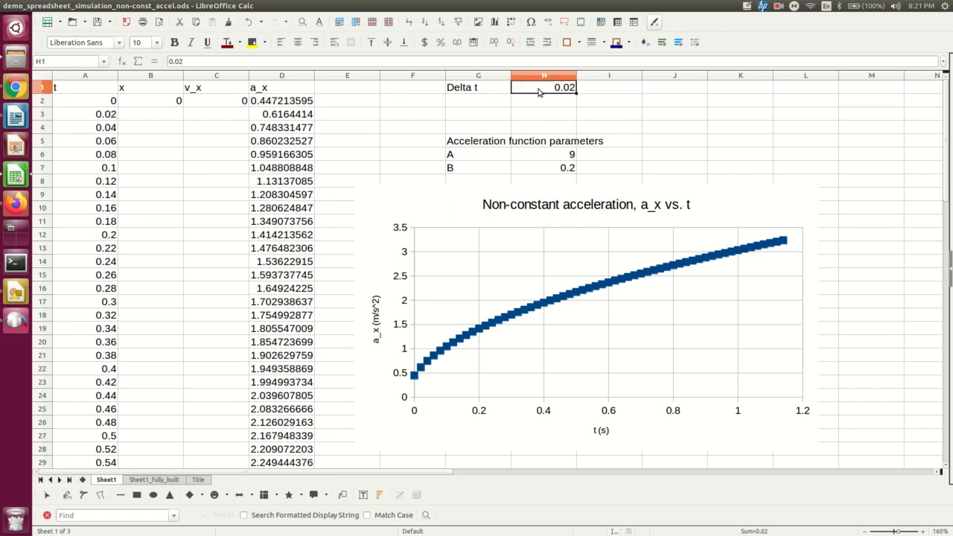
left_click(478, 87)
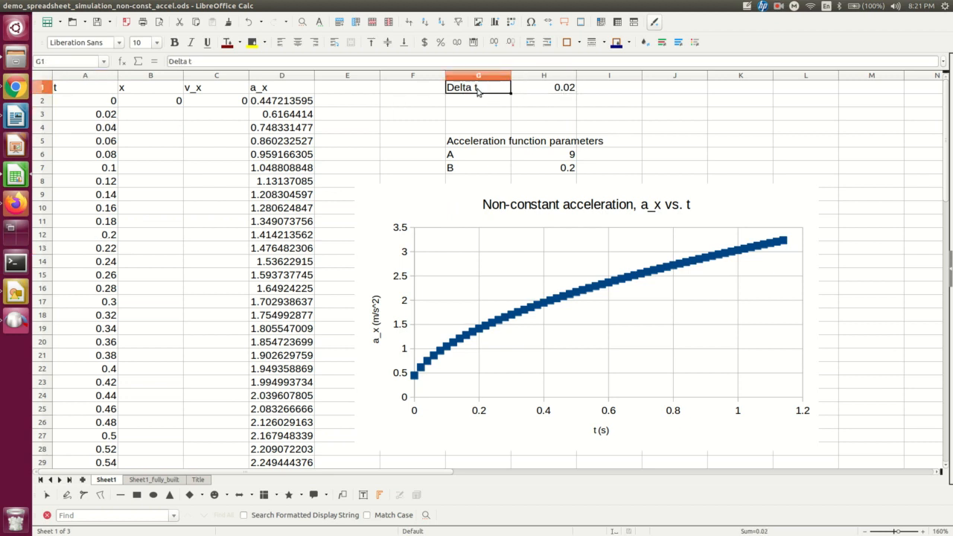
left_click(84, 114)
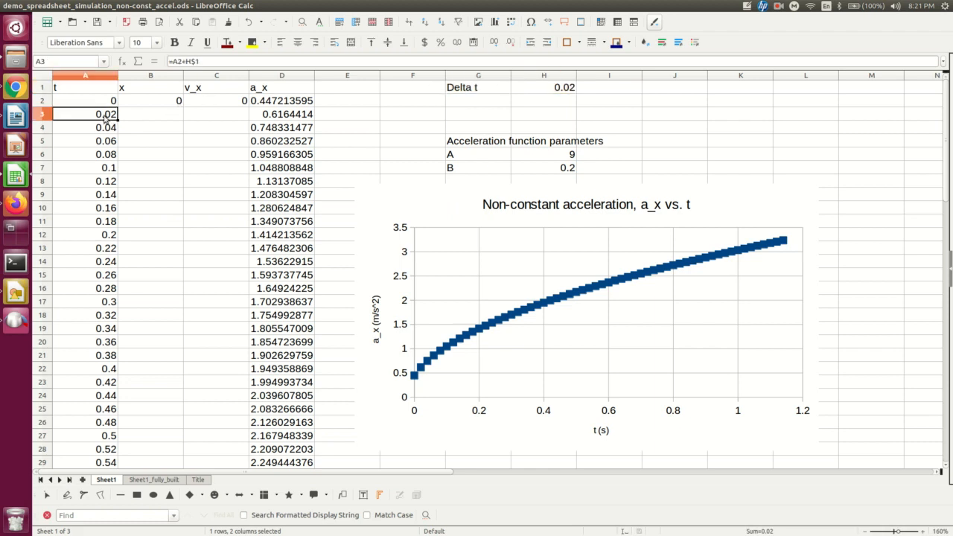
left_click(85, 140)
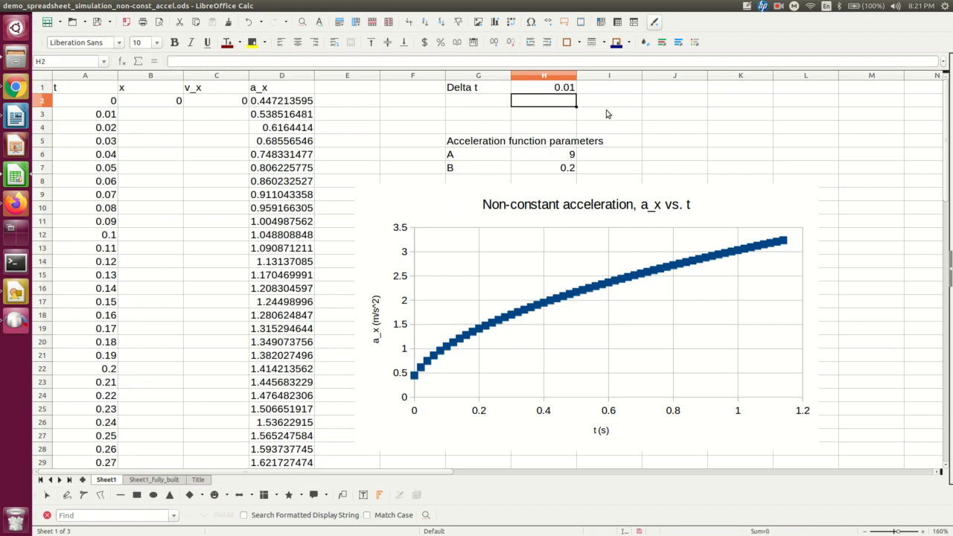
left_click(543, 87)
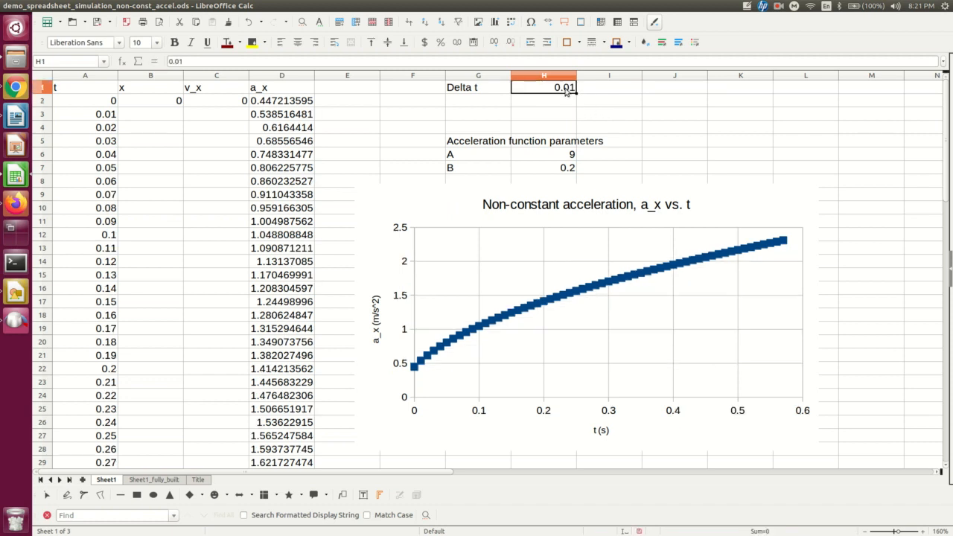
type("0.02")
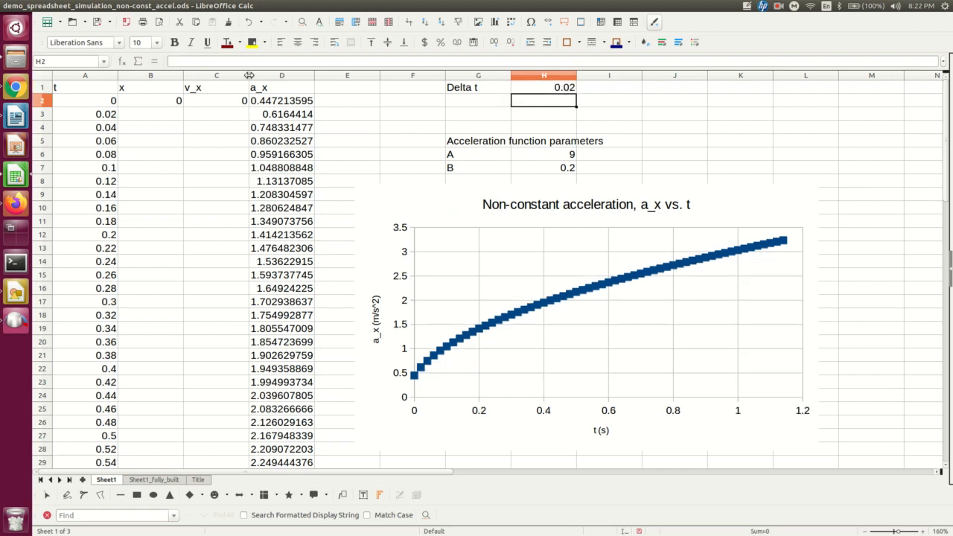
left_click(281, 87)
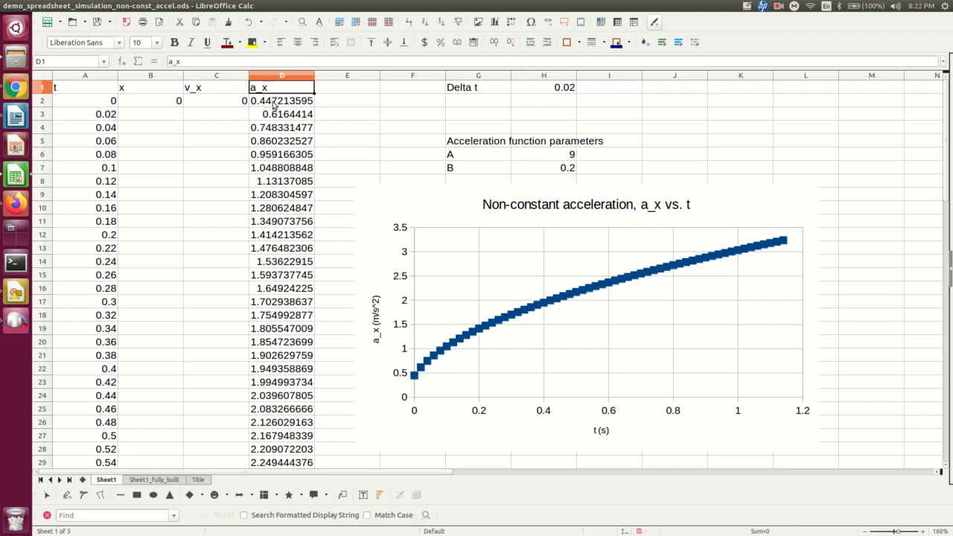
left_click(282, 195)
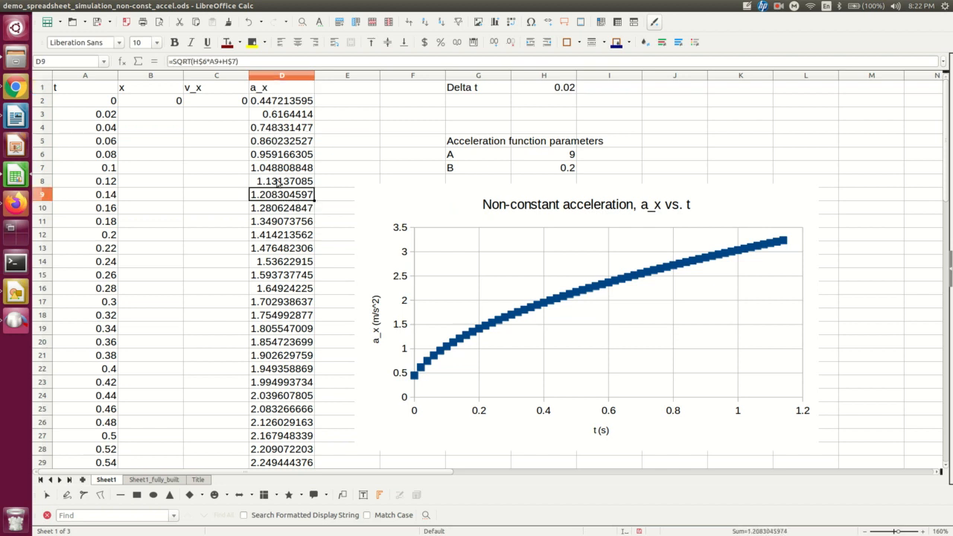
left_click(281, 100)
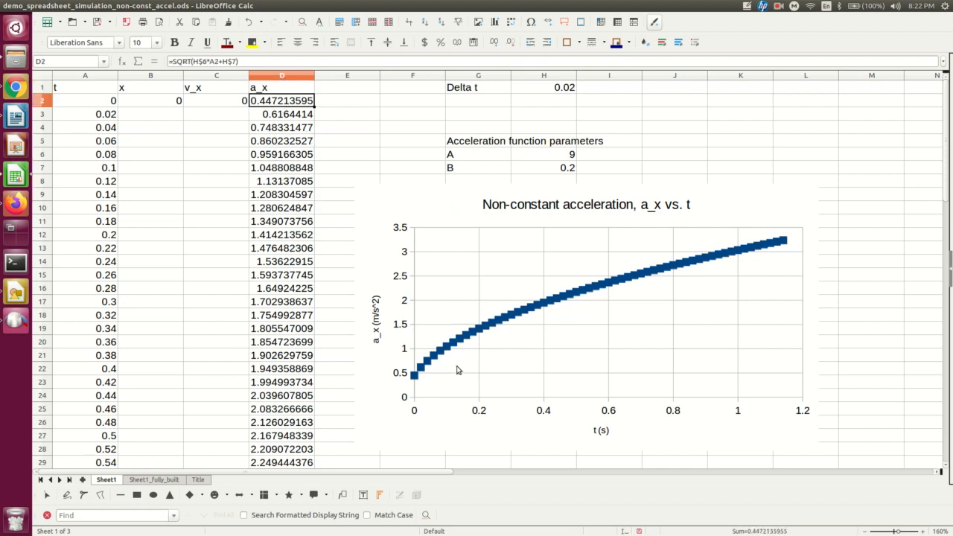
mouse_move(428, 383)
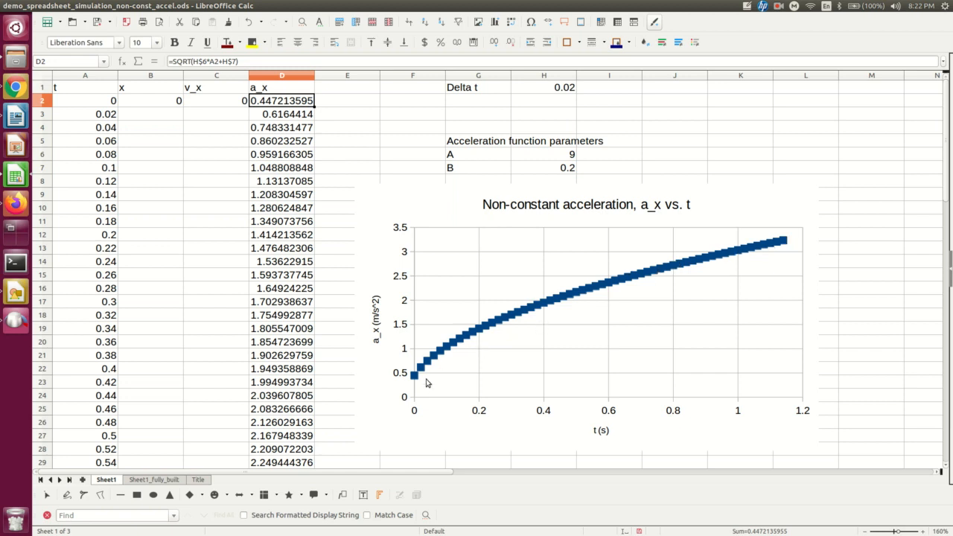
mouse_move(476, 337)
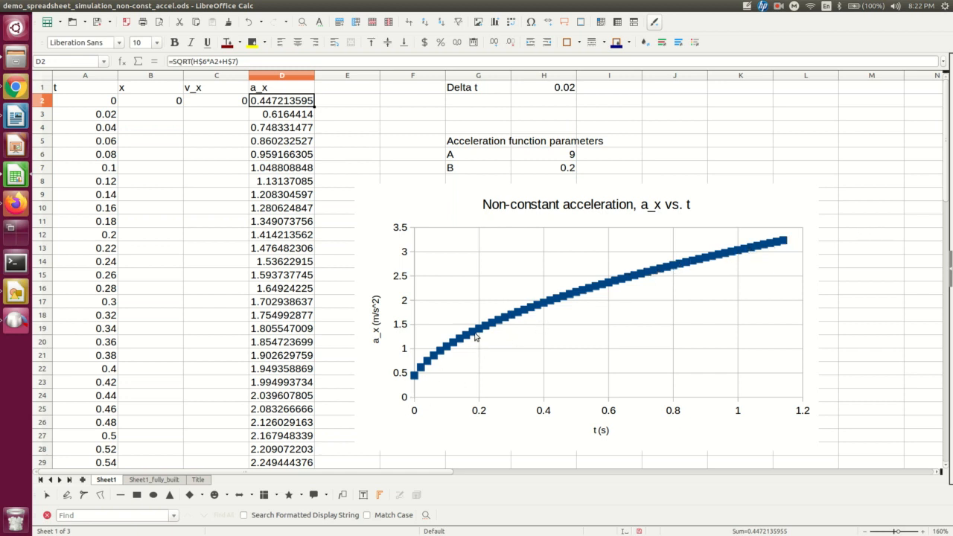
mouse_move(732, 287)
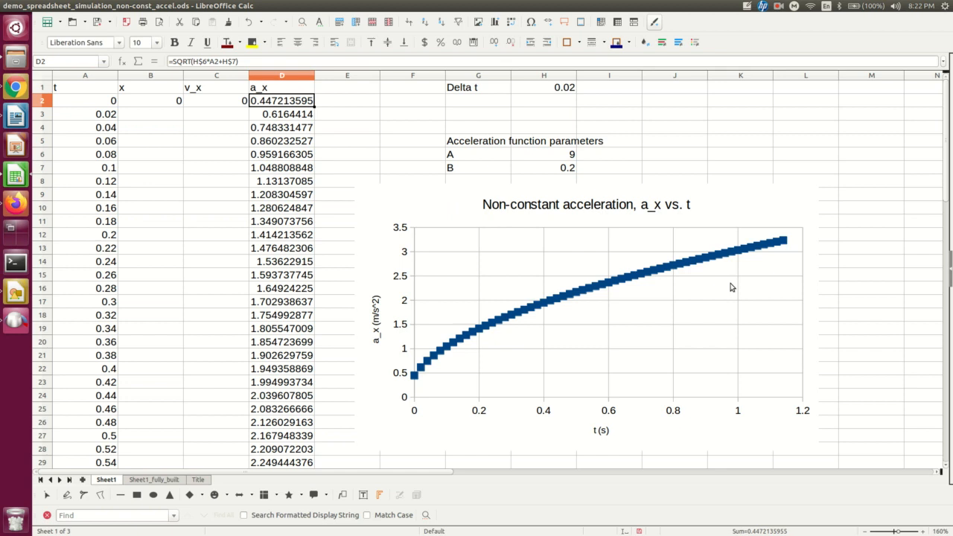
left_click(216, 127)
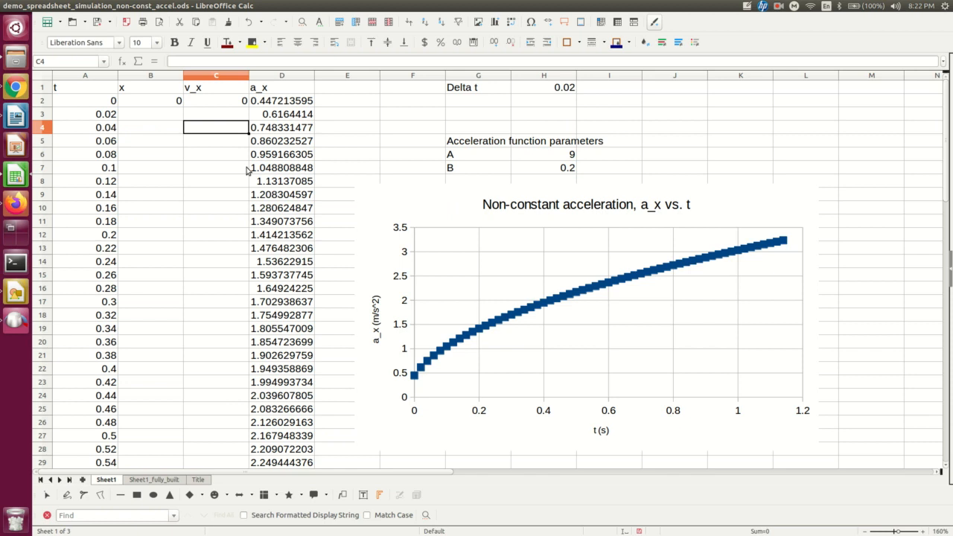
left_click(282, 114)
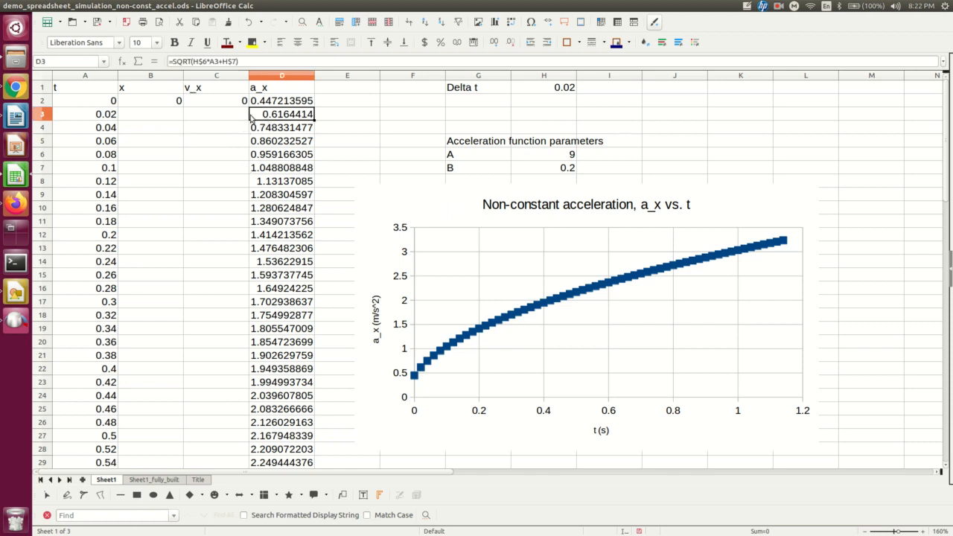
left_click(150, 114)
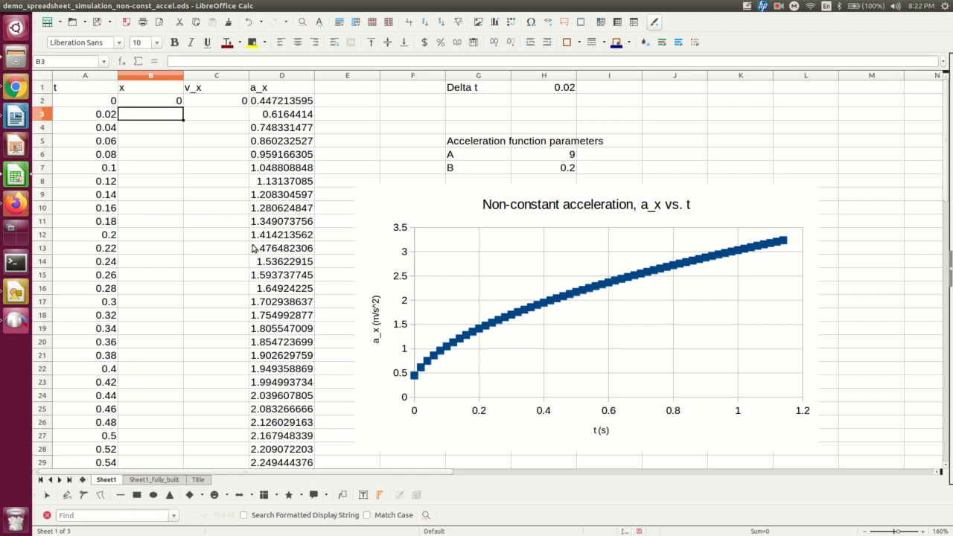
mouse_move(618, 224)
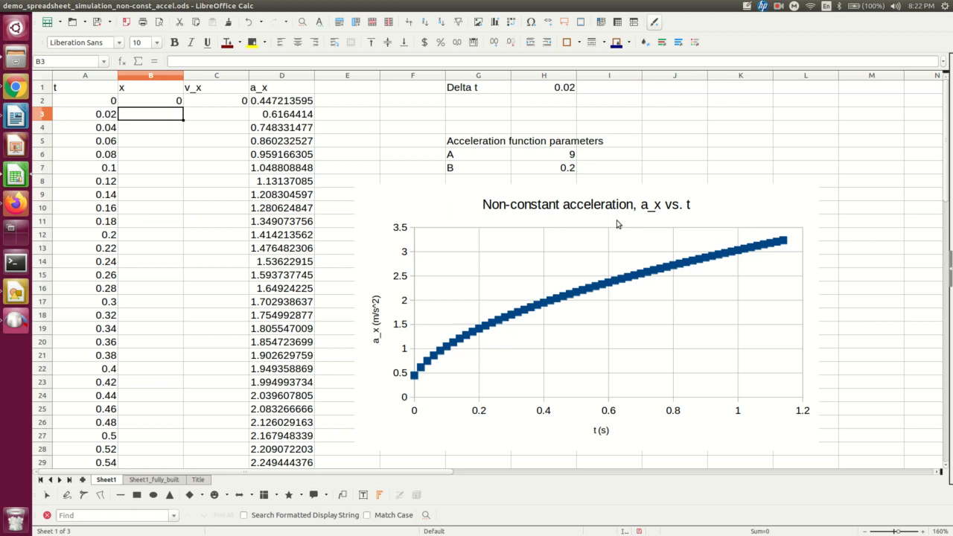
left_click(151, 168)
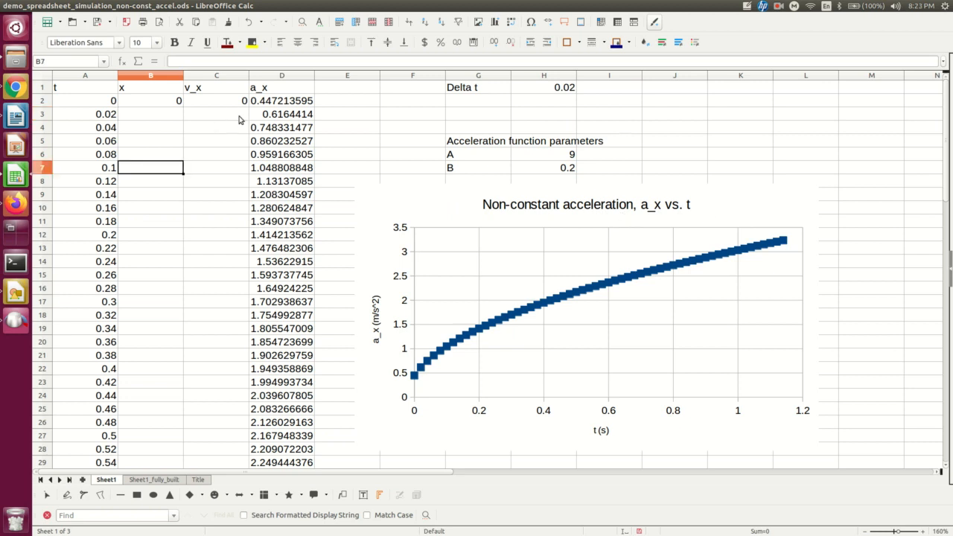
mouse_move(381, 315)
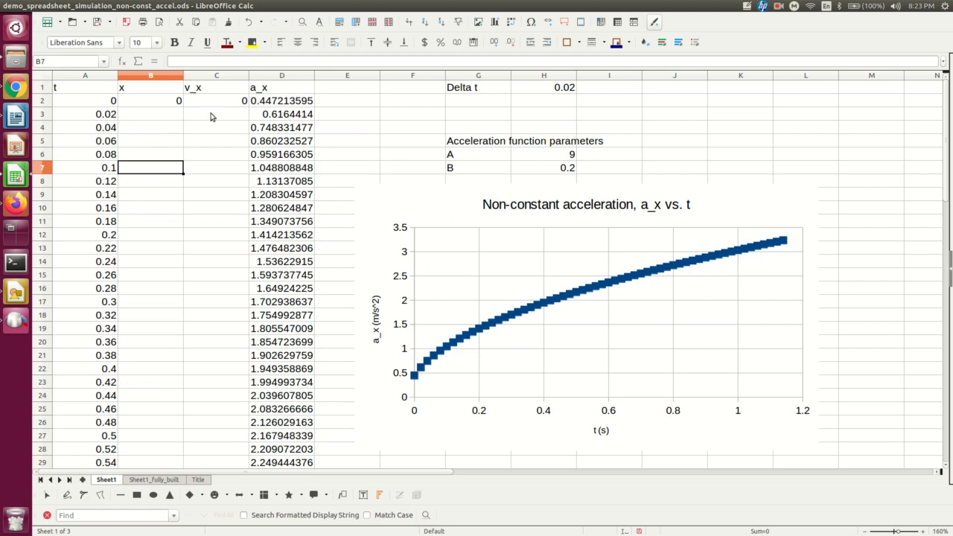
mouse_move(417, 373)
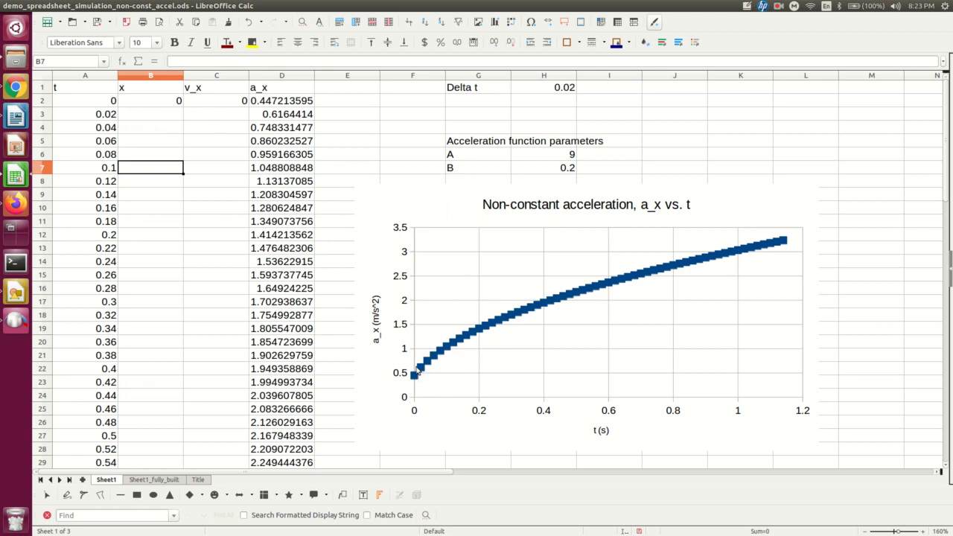
mouse_move(659, 144)
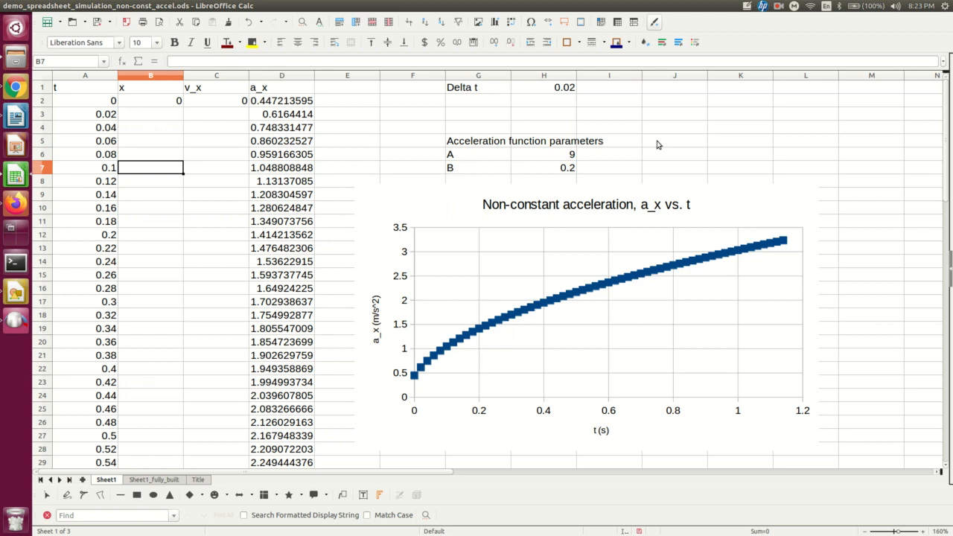
mouse_move(615, 109)
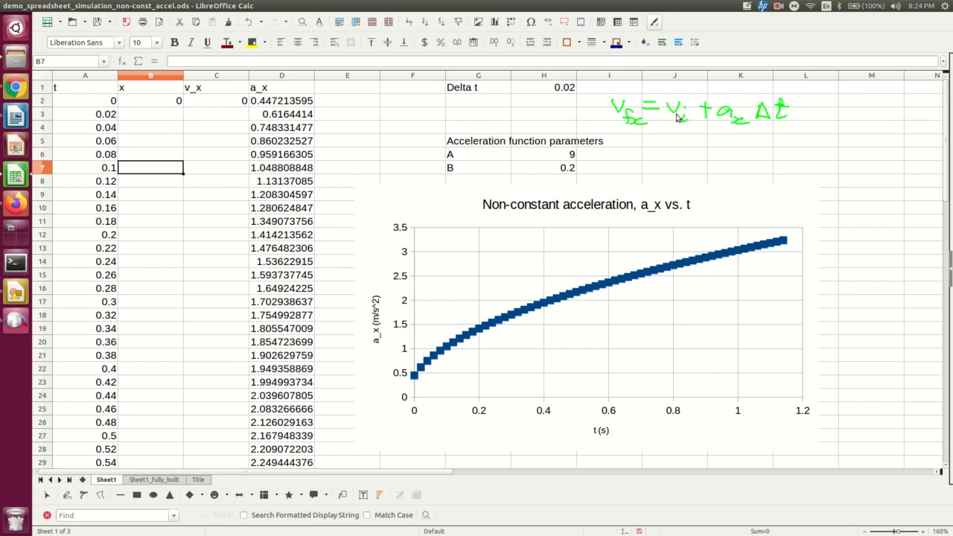
mouse_move(619, 127)
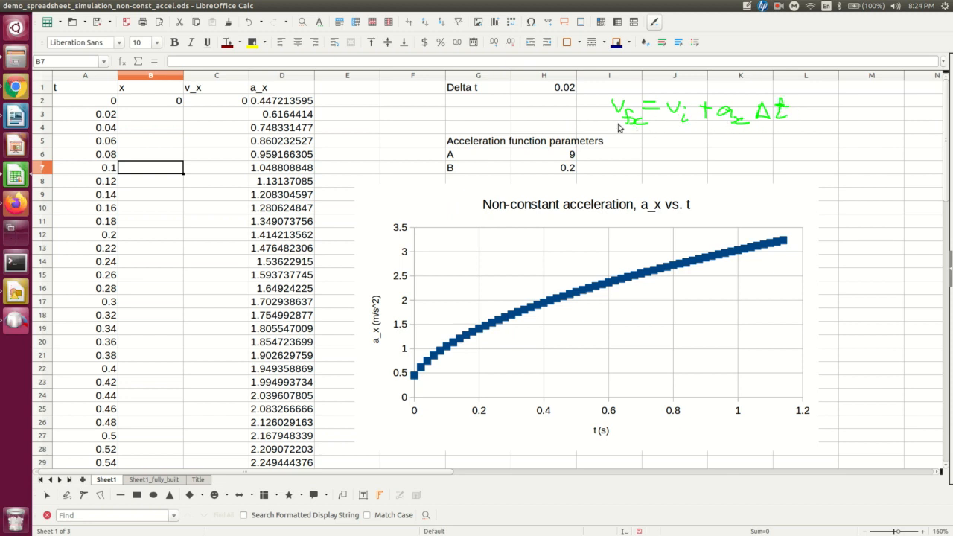
mouse_move(599, 121)
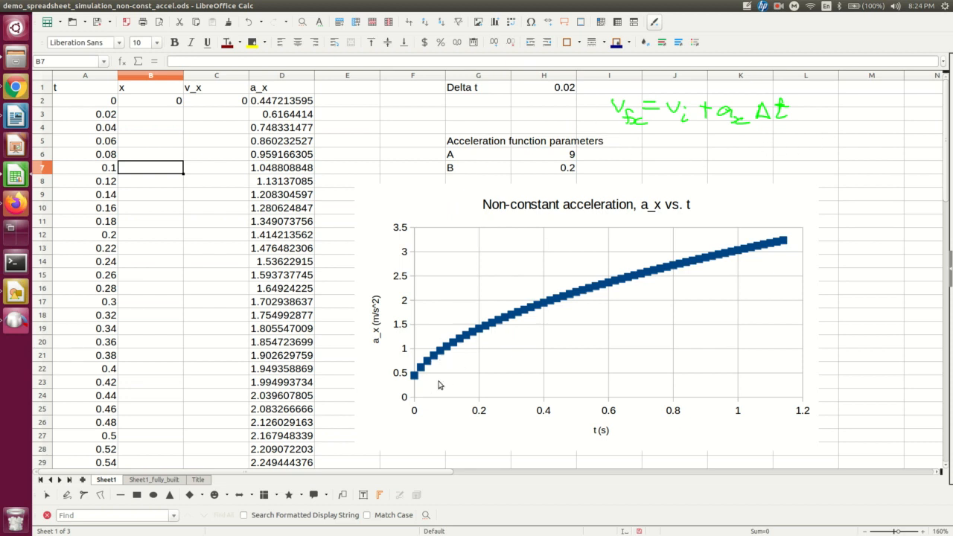
mouse_move(425, 373)
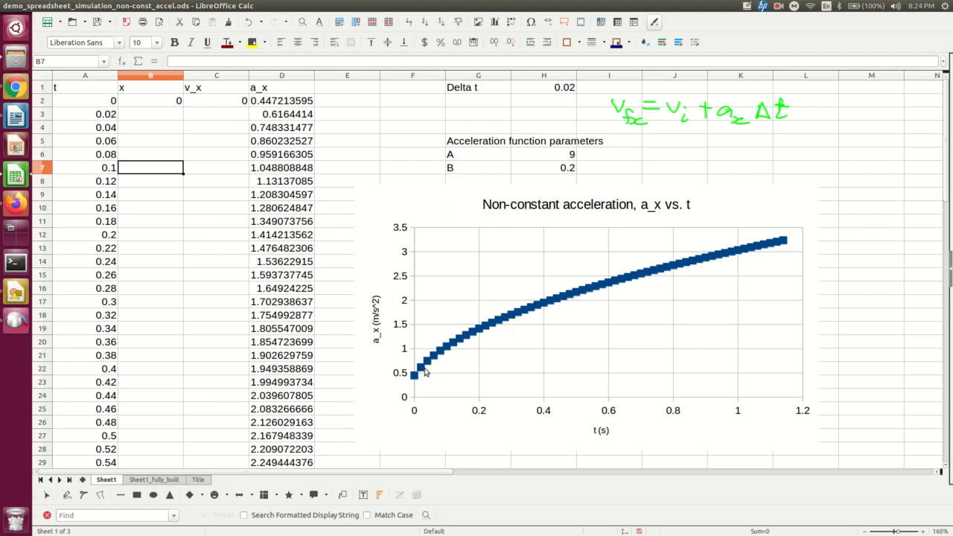
mouse_move(409, 365)
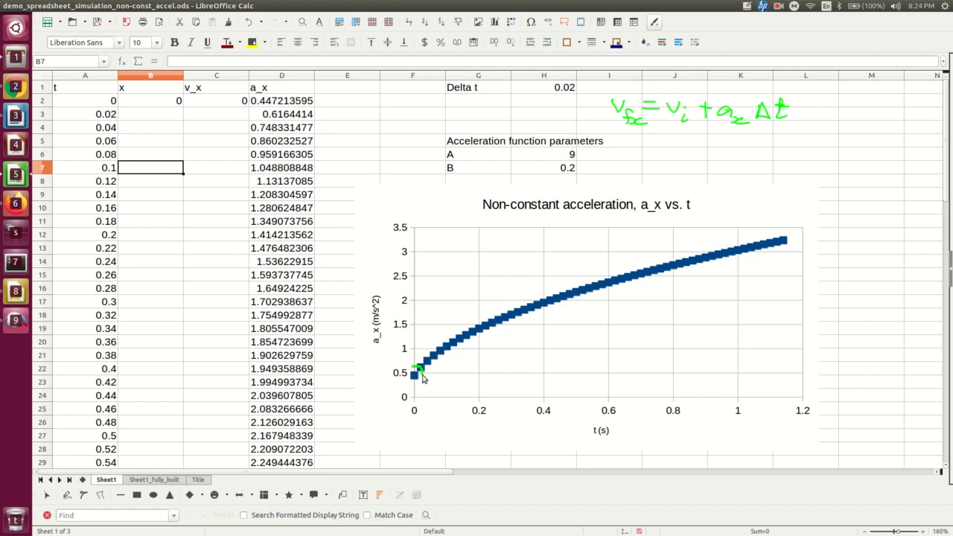
mouse_move(395, 344)
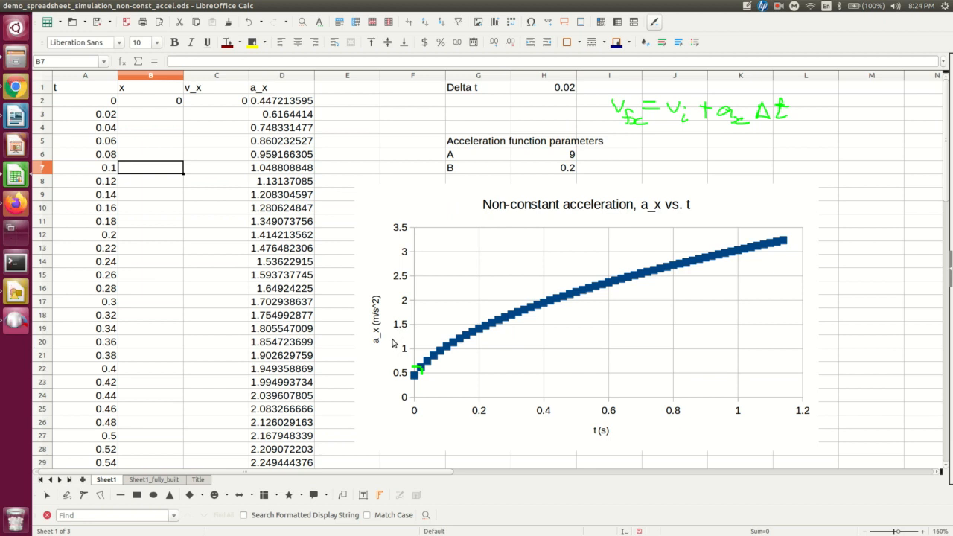
mouse_move(404, 386)
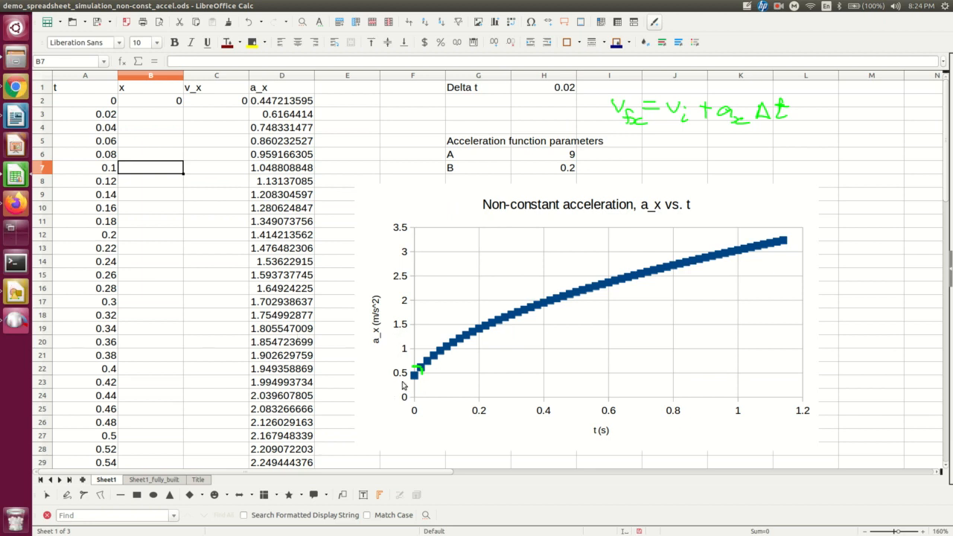
mouse_move(104, 120)
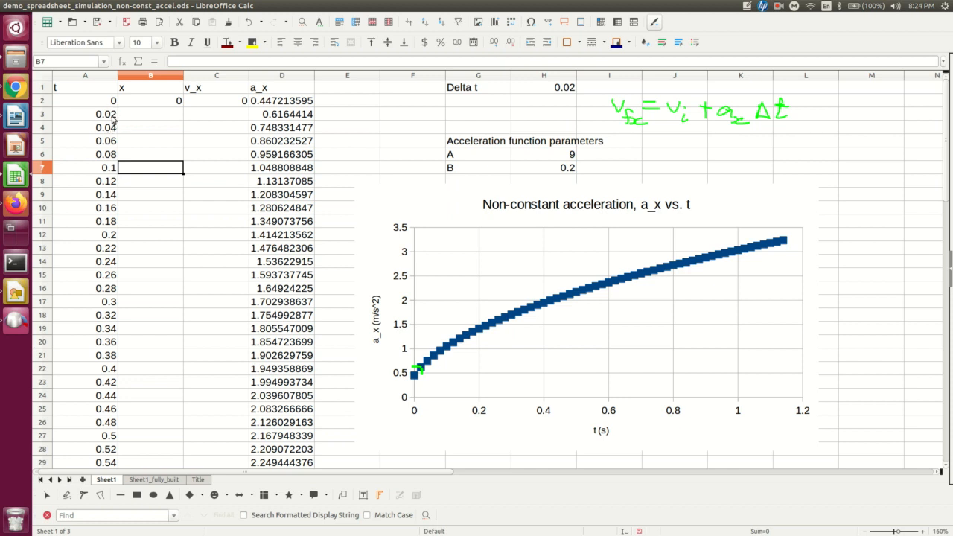
mouse_move(252, 108)
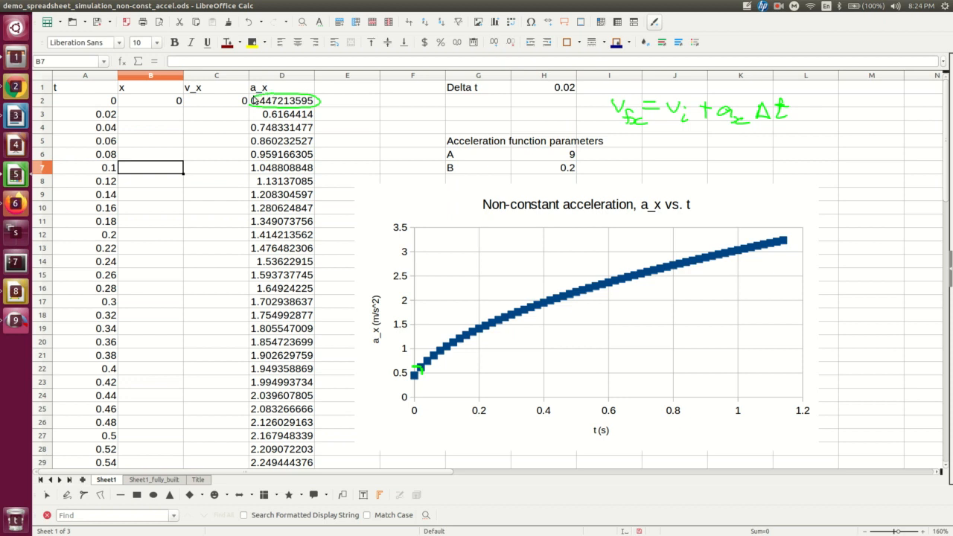
mouse_move(283, 117)
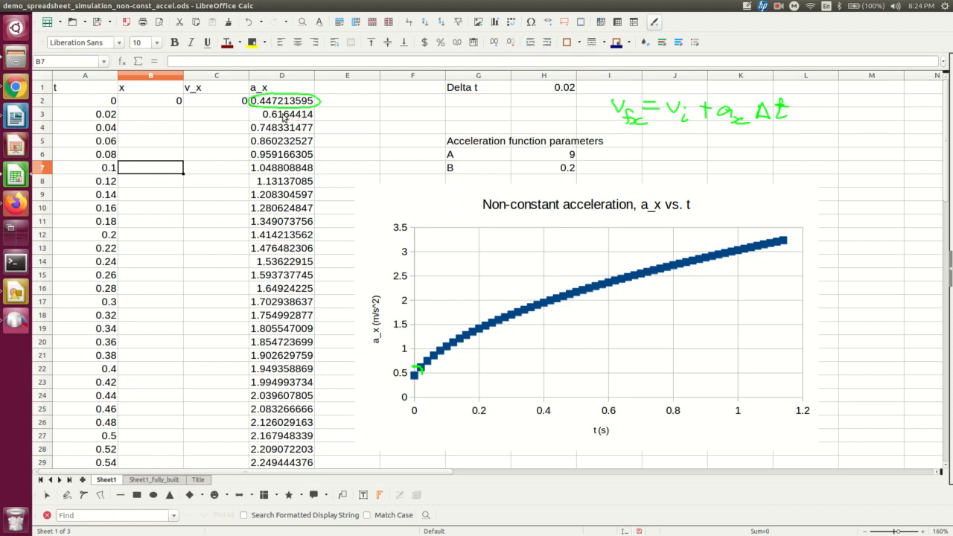
mouse_move(404, 391)
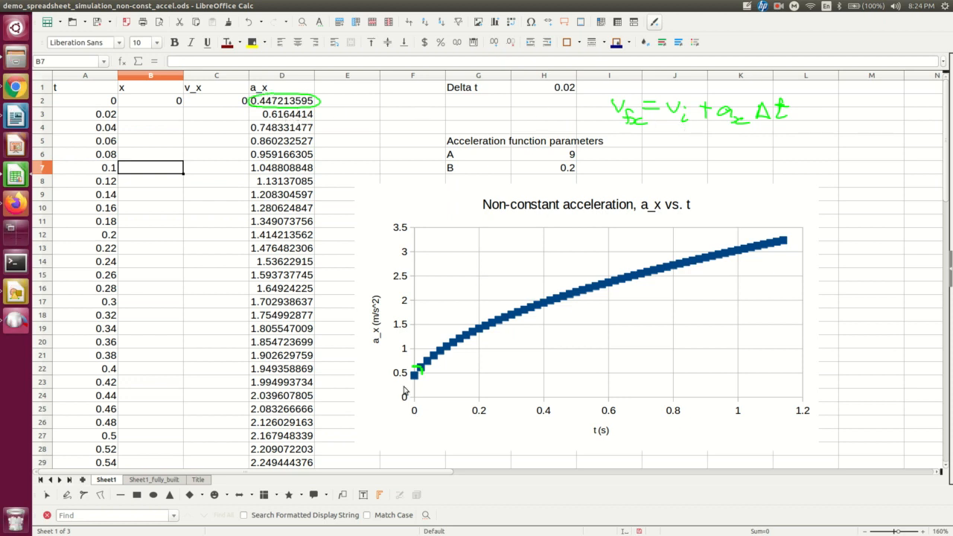
mouse_move(415, 376)
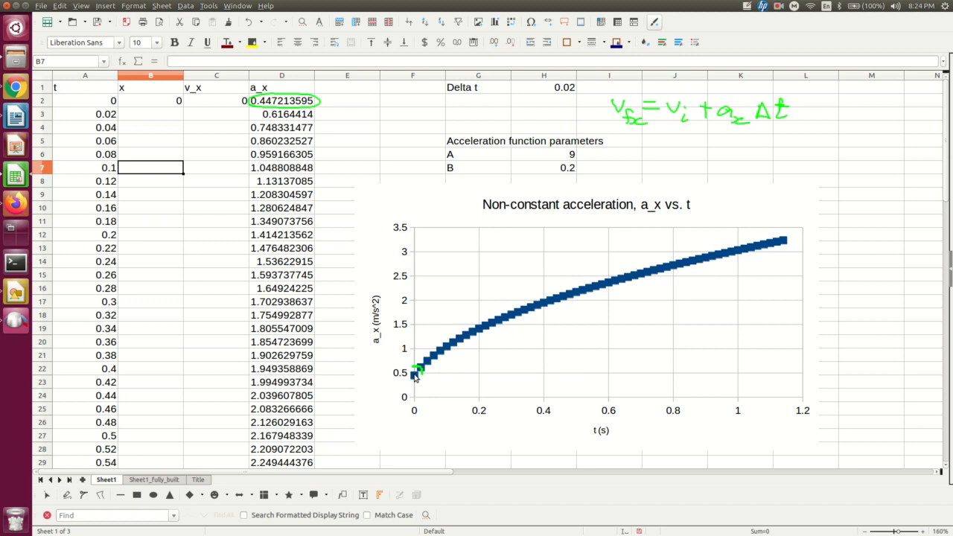
mouse_move(419, 378)
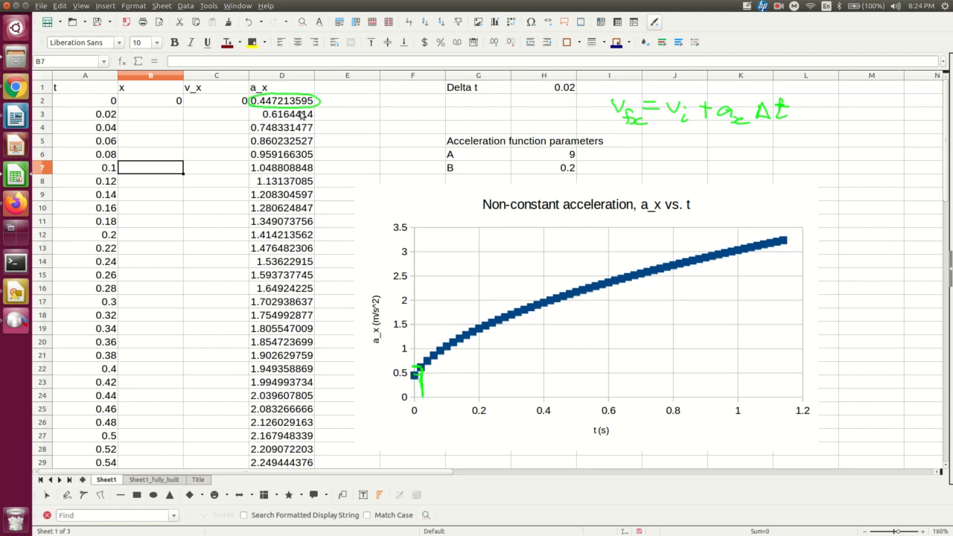
left_click_drag(320, 101, 387, 380)
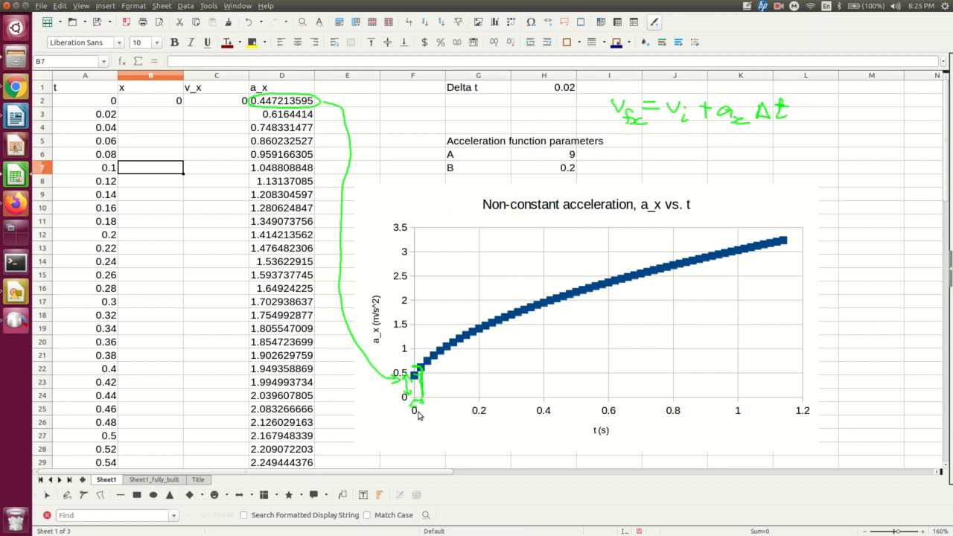
mouse_move(418, 418)
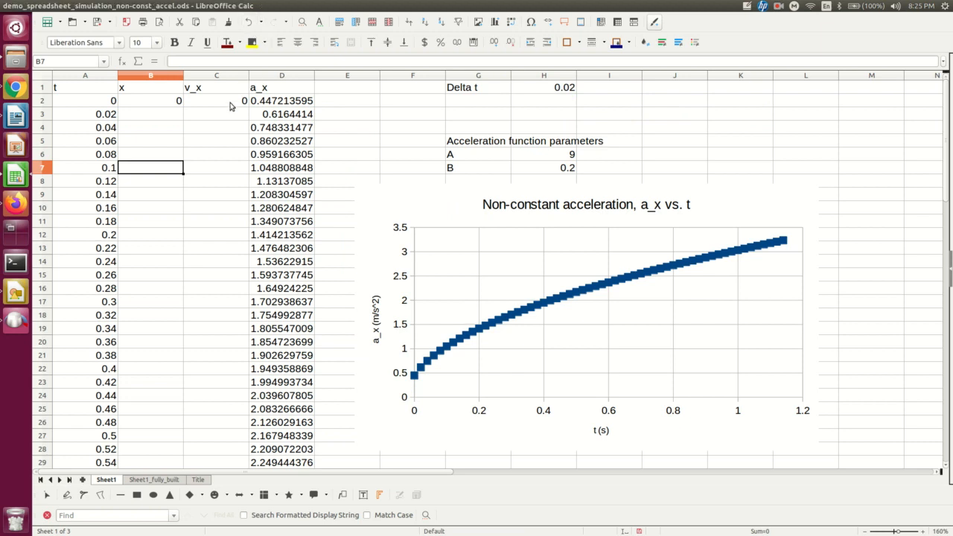
Enter =C2+D2*(A3-A2) in C3, giving v_x 0.008944272, and recheck the formula.
left_click(216, 114)
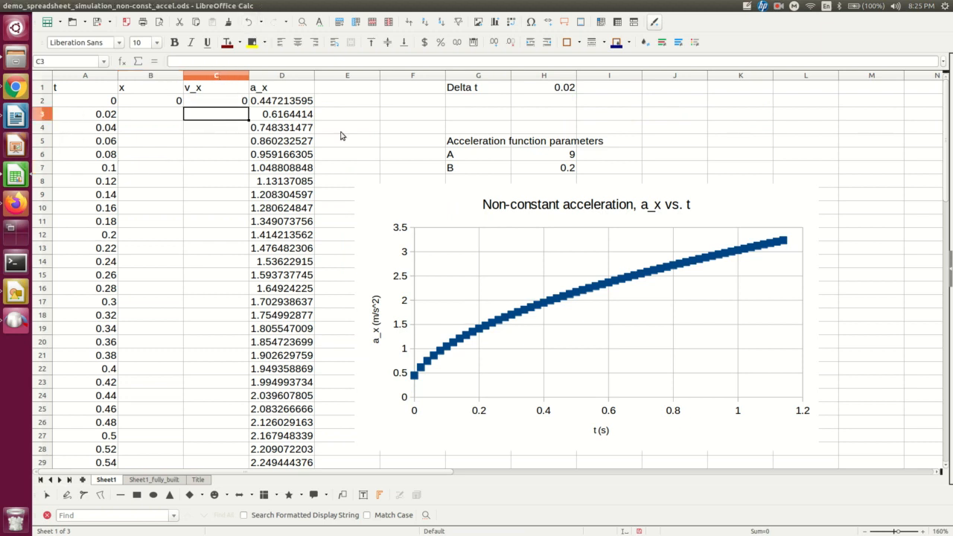
mouse_move(102, 120)
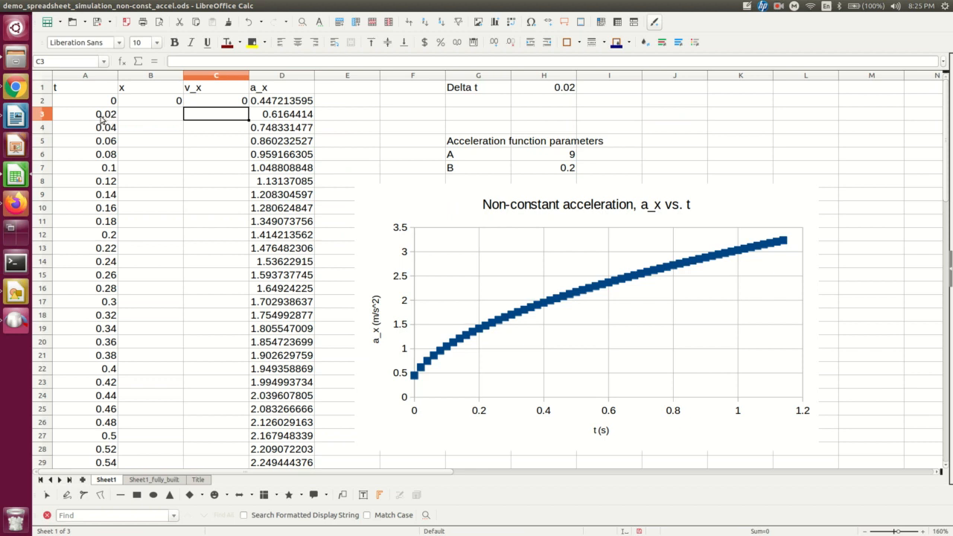
type("=")
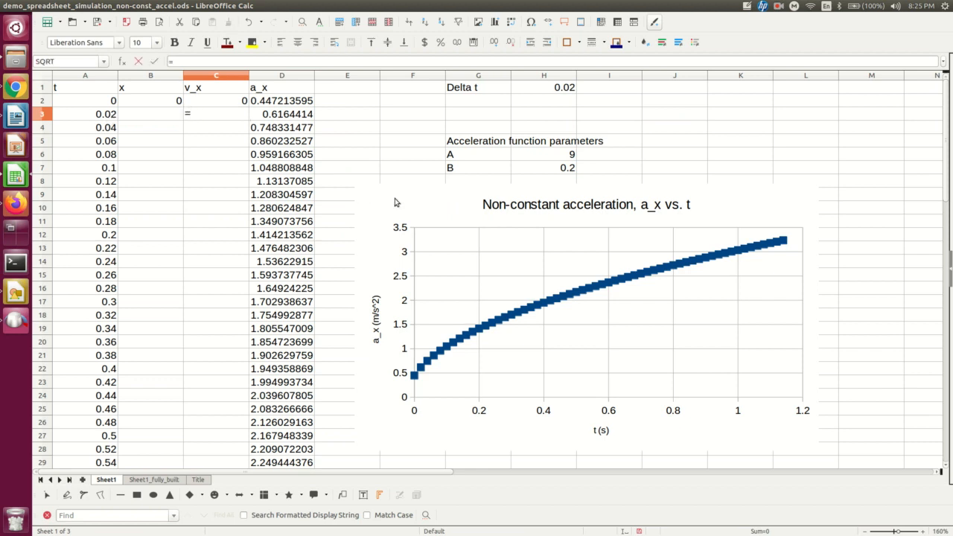
left_click(216, 101)
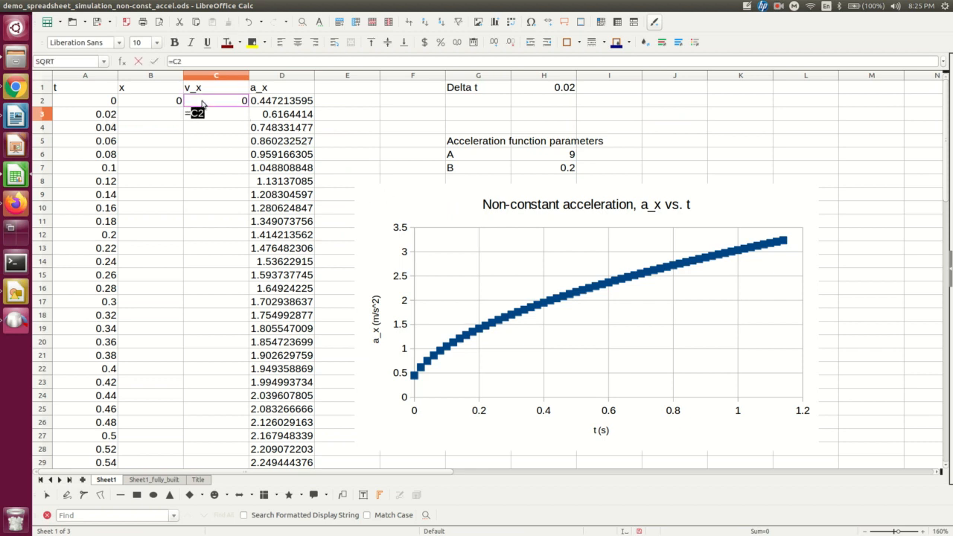
type("+")
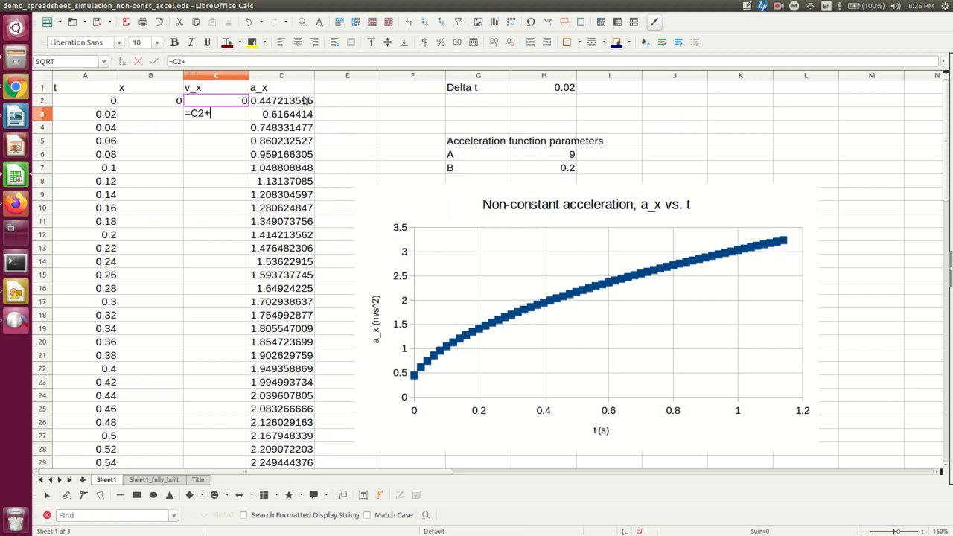
type("D2*(")
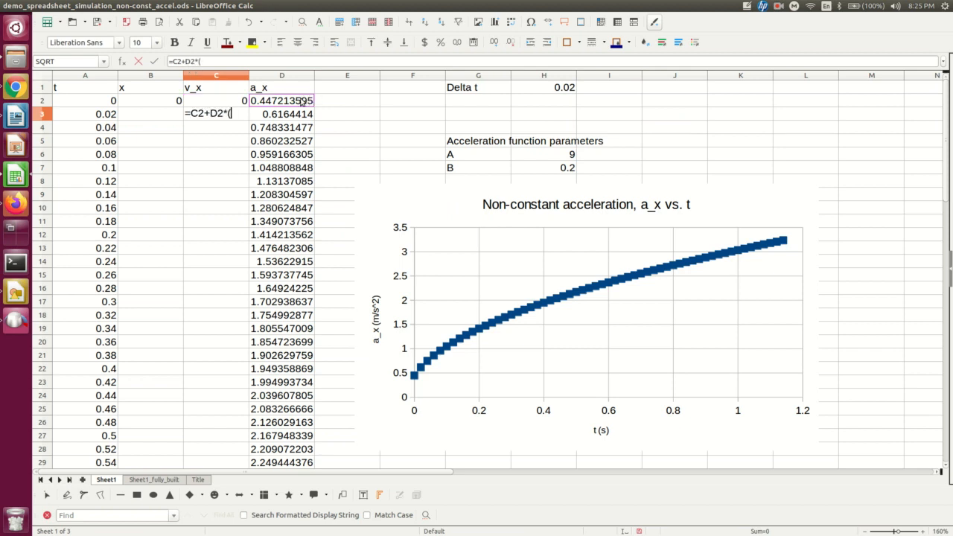
left_click(85, 113)
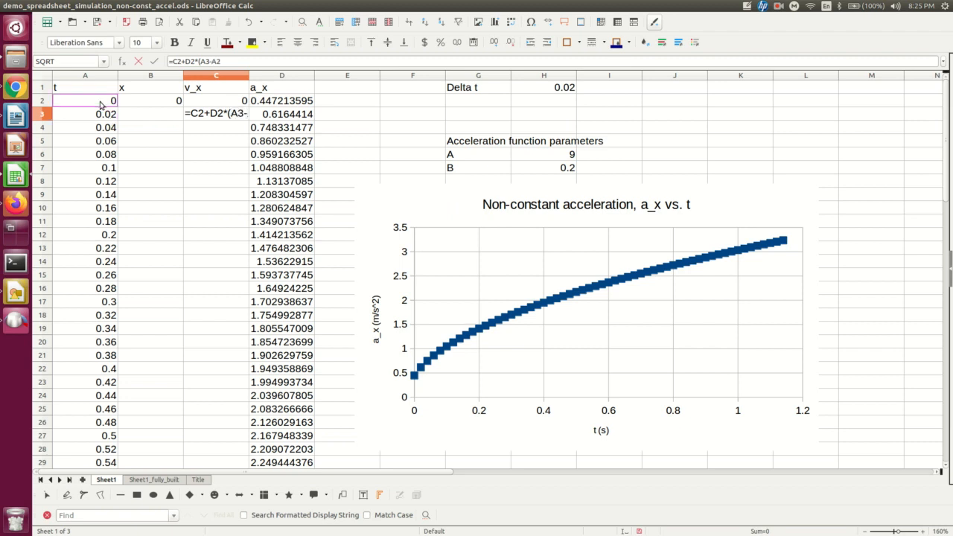
key("Return")
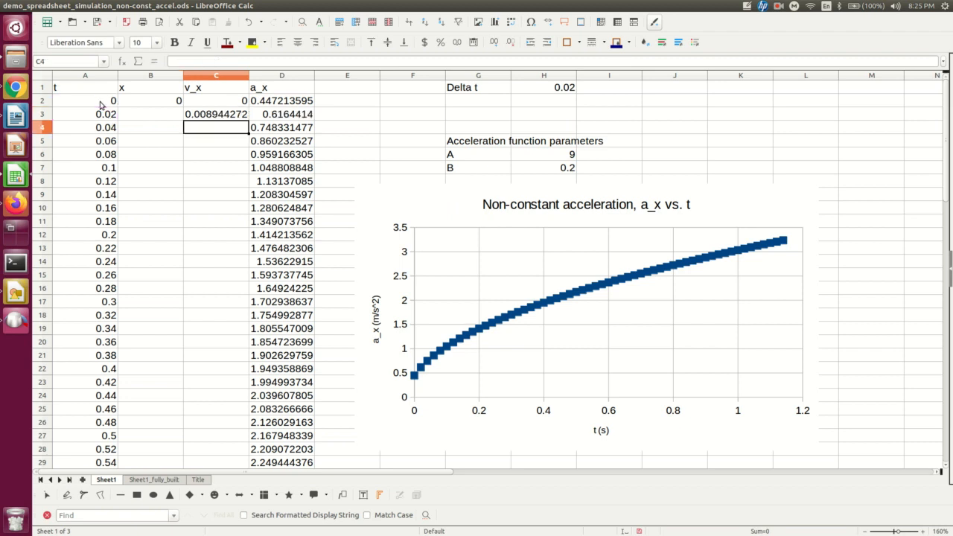
left_click(216, 114)
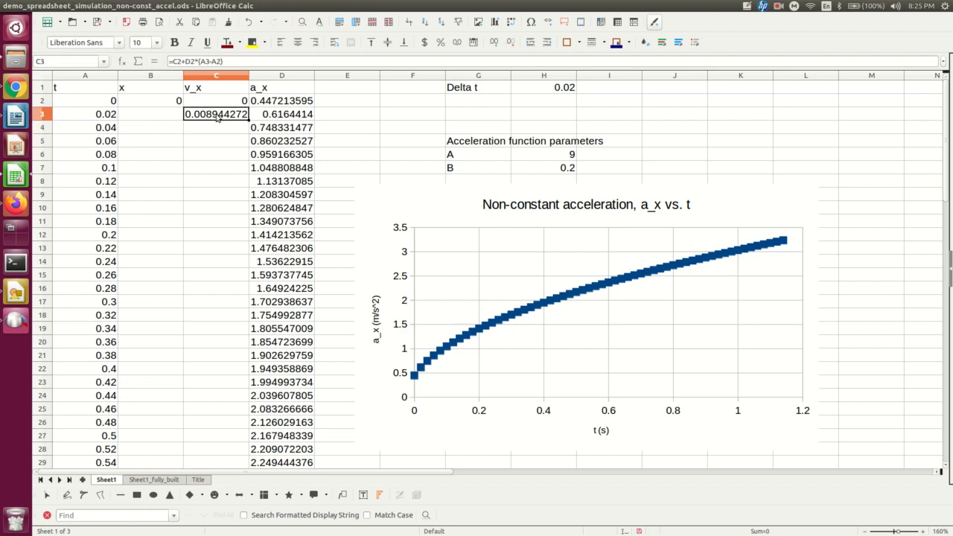
left_click(216, 114)
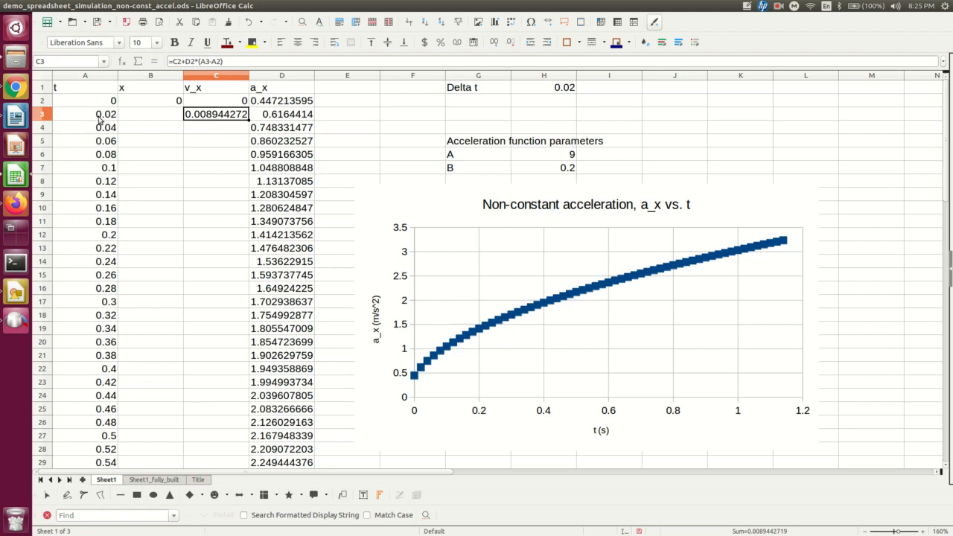
mouse_move(350, 162)
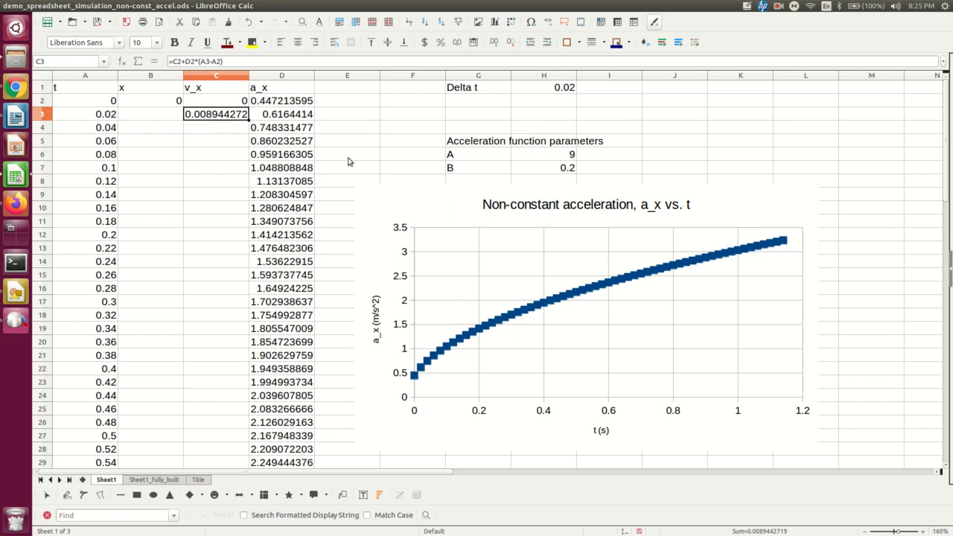
mouse_move(136, 106)
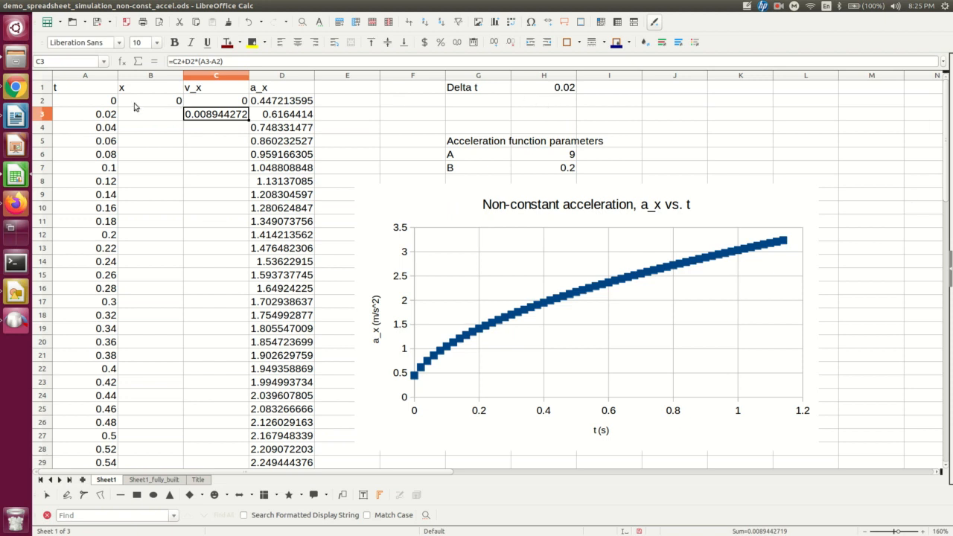
left_click(151, 114)
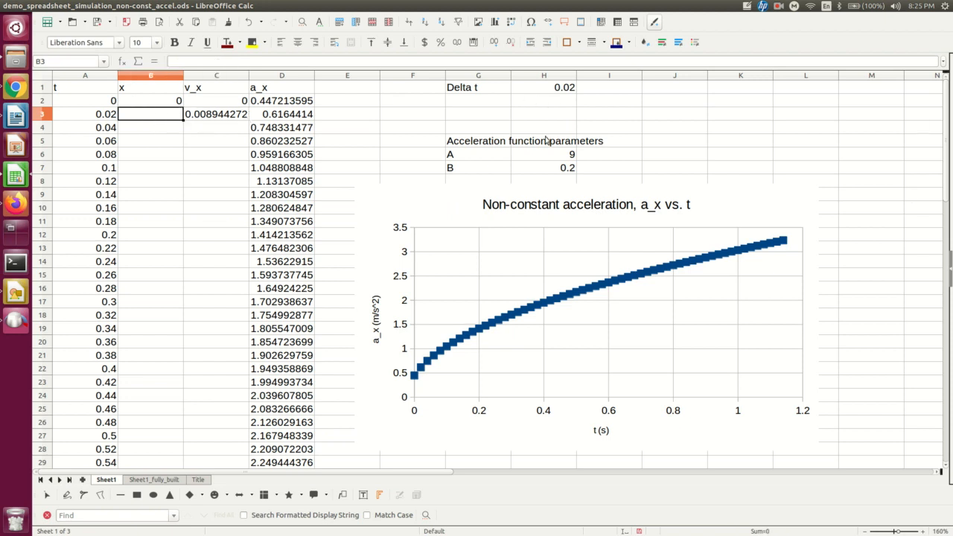
mouse_move(618, 103)
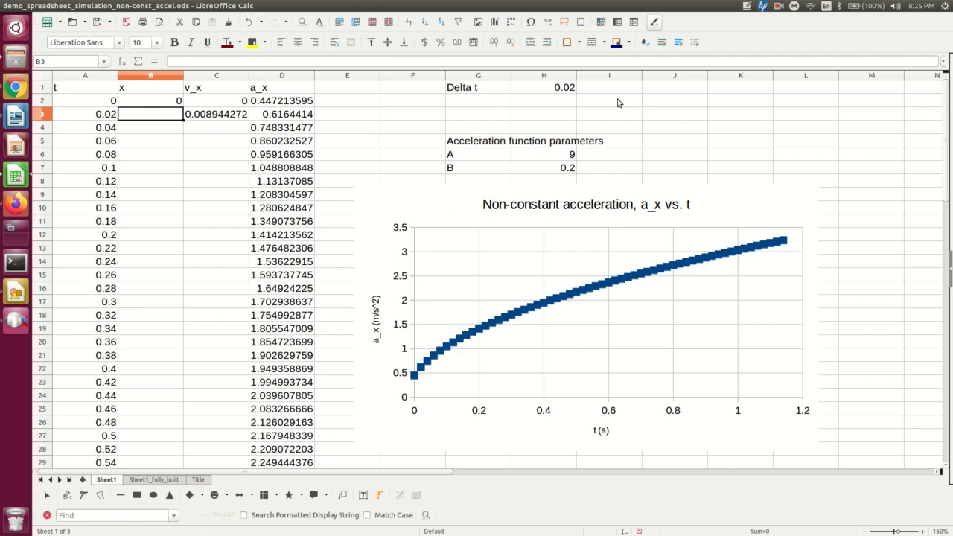
mouse_move(611, 105)
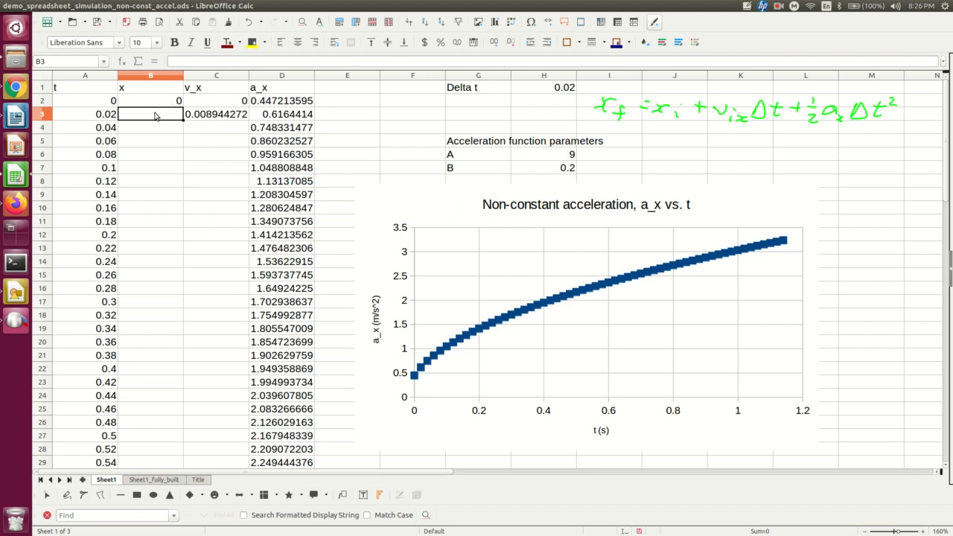
mouse_move(207, 97)
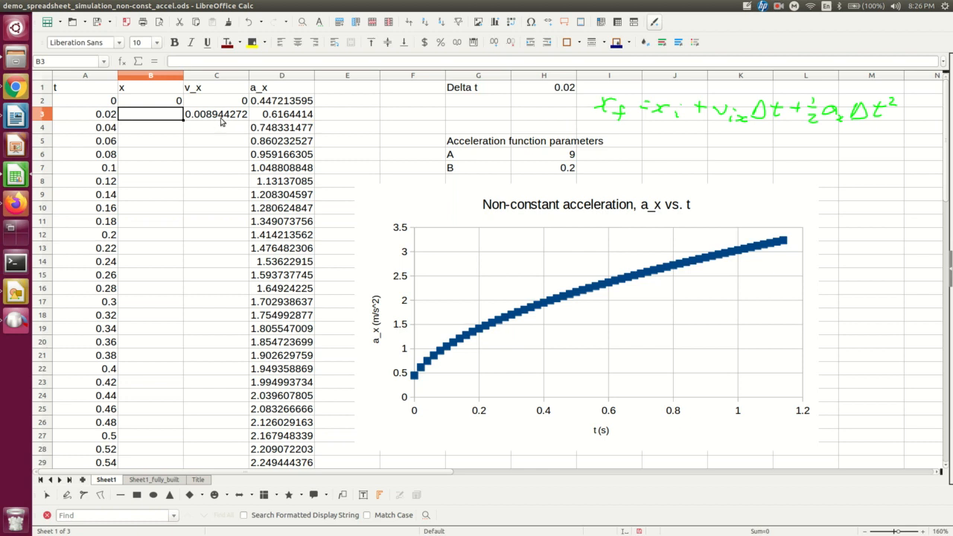
mouse_move(256, 113)
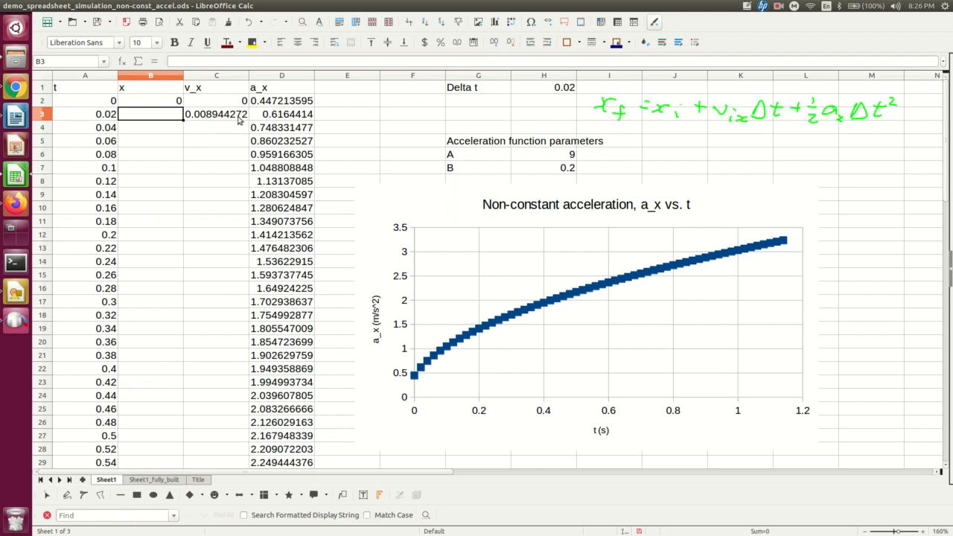
mouse_move(163, 130)
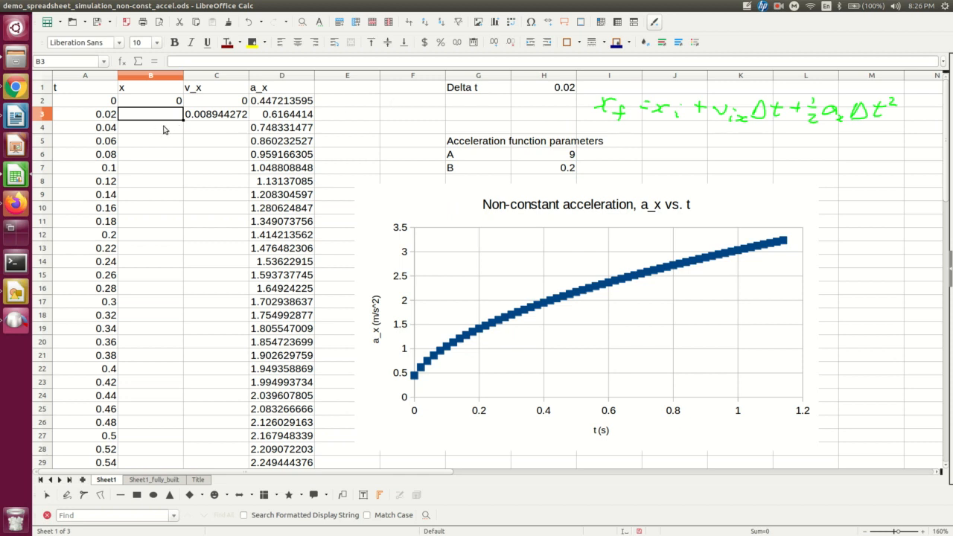
mouse_move(183, 142)
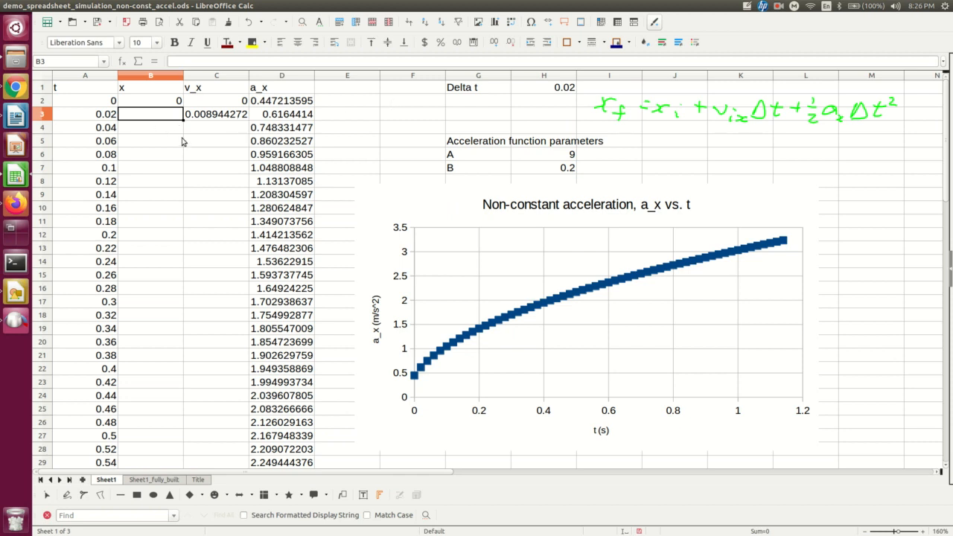
mouse_move(169, 114)
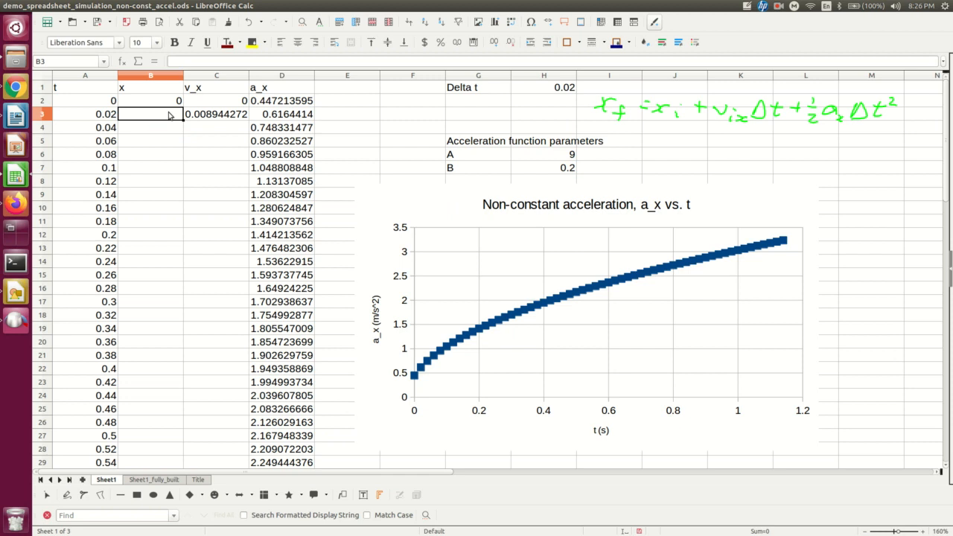
Enter the position formula =B2+C2*(A3-A2)+0.5*D2*(A3-A2)^2 in B3.
type("=B2+")
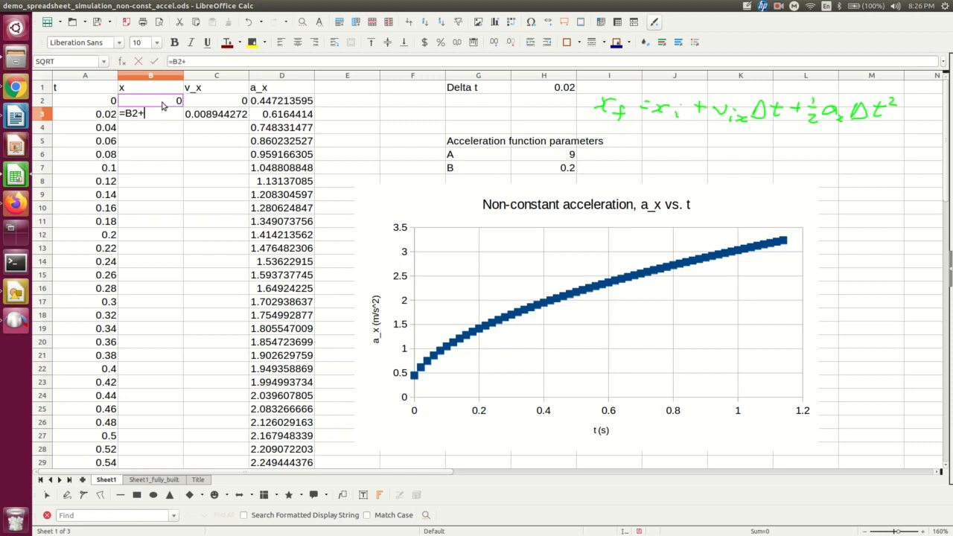
left_click(216, 100)
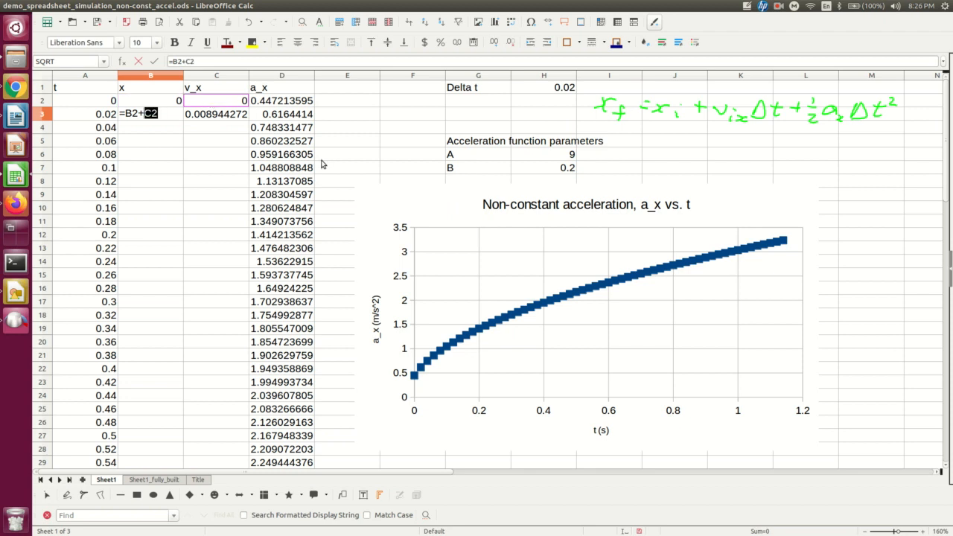
type("*")
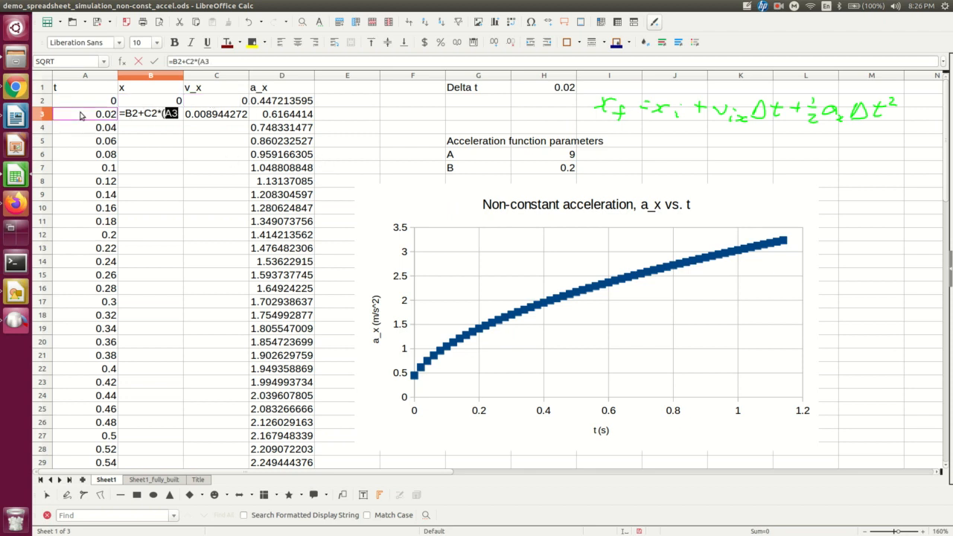
type("-A2)")
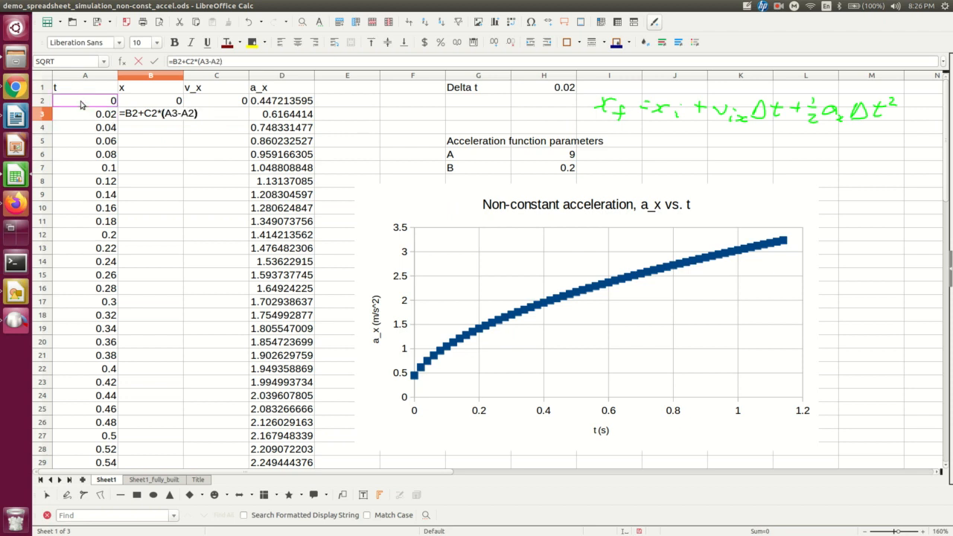
type("+0.5*D2")
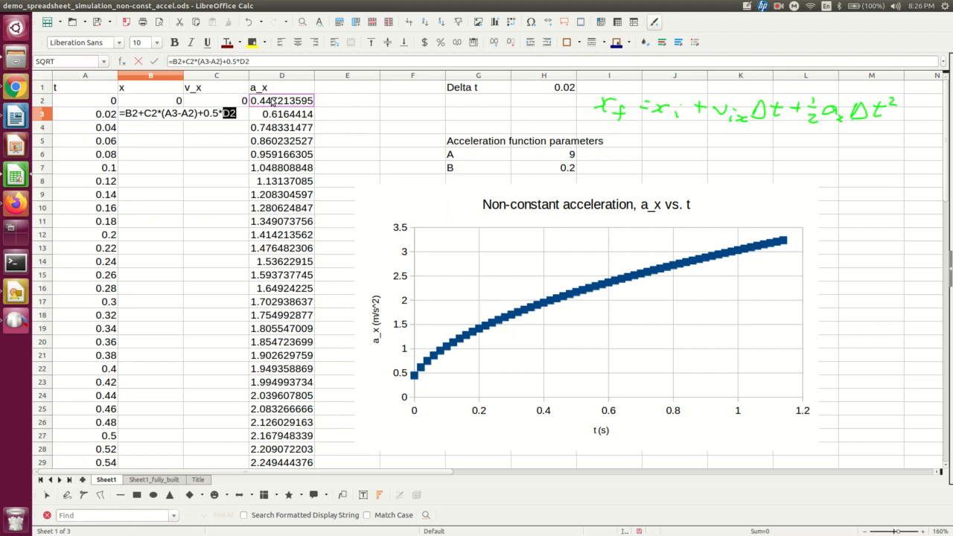
type("(A3-A2")
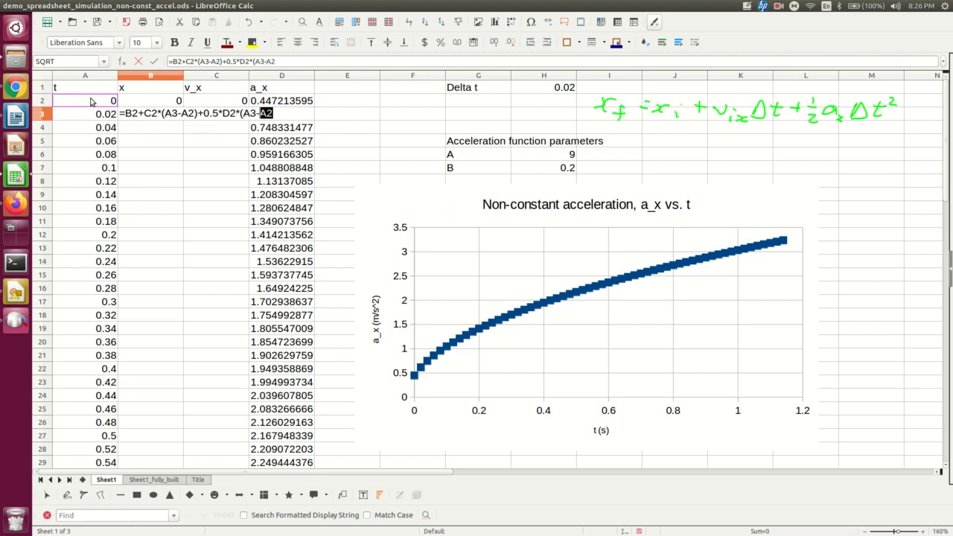
key("Return")
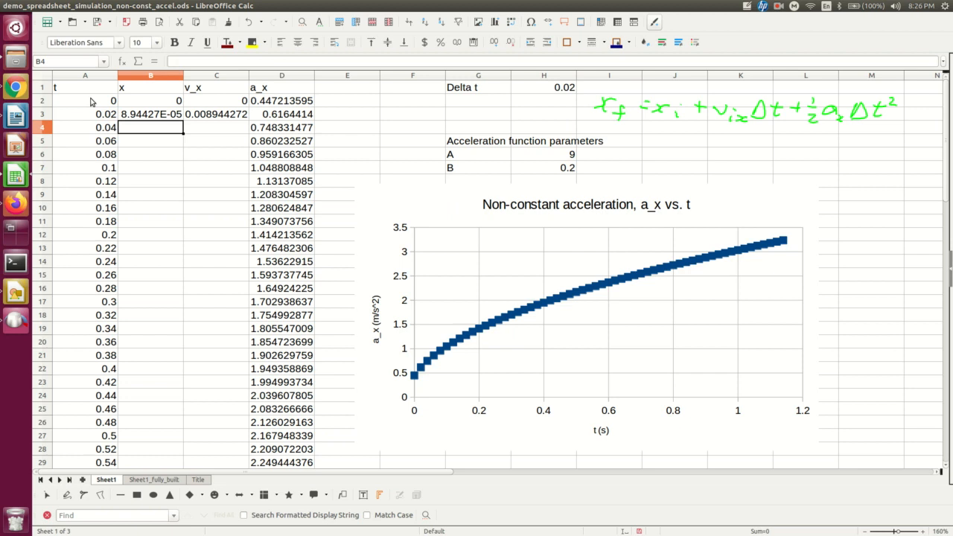
Inspect the B3 position formula's references and the C3 velocity formula.
left_click(150, 114)
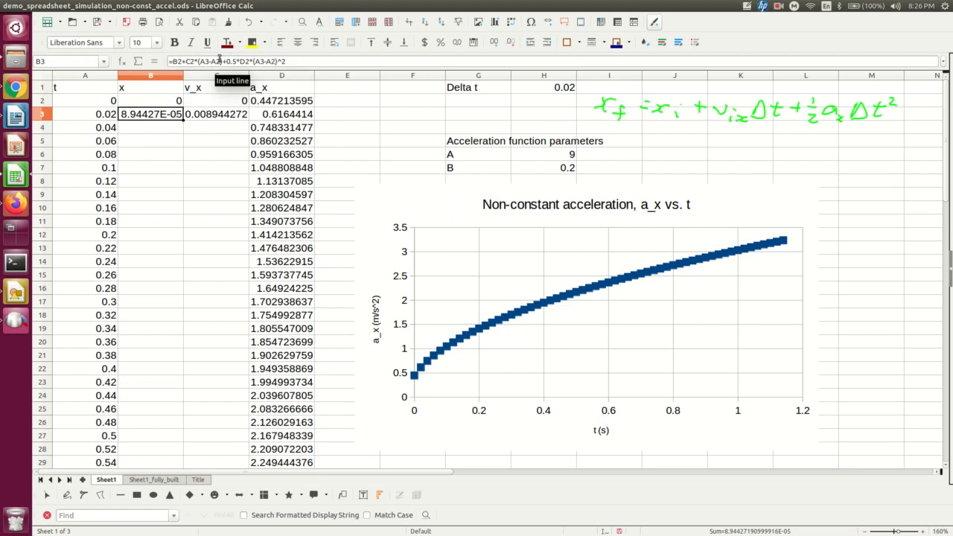
double_click(151, 113)
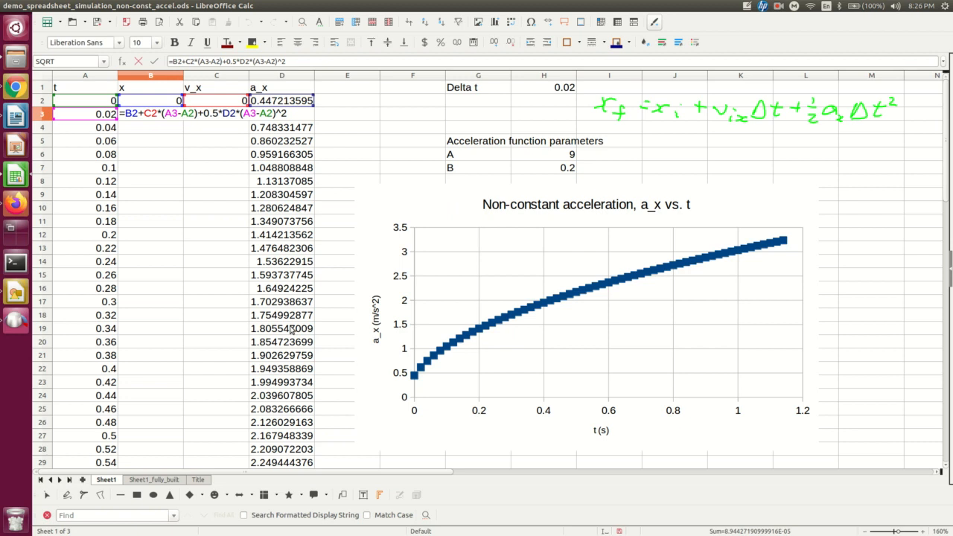
key("Return")
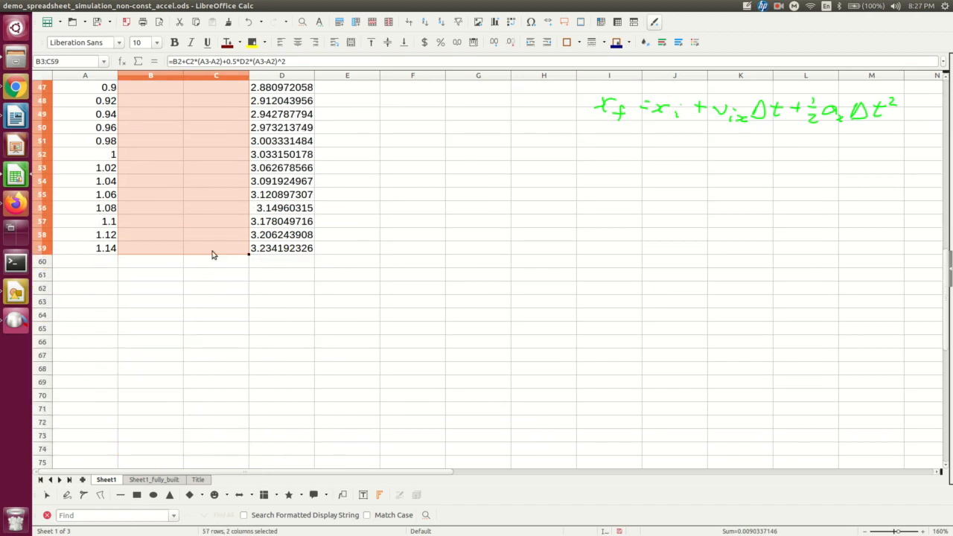
scroll("up", 3)
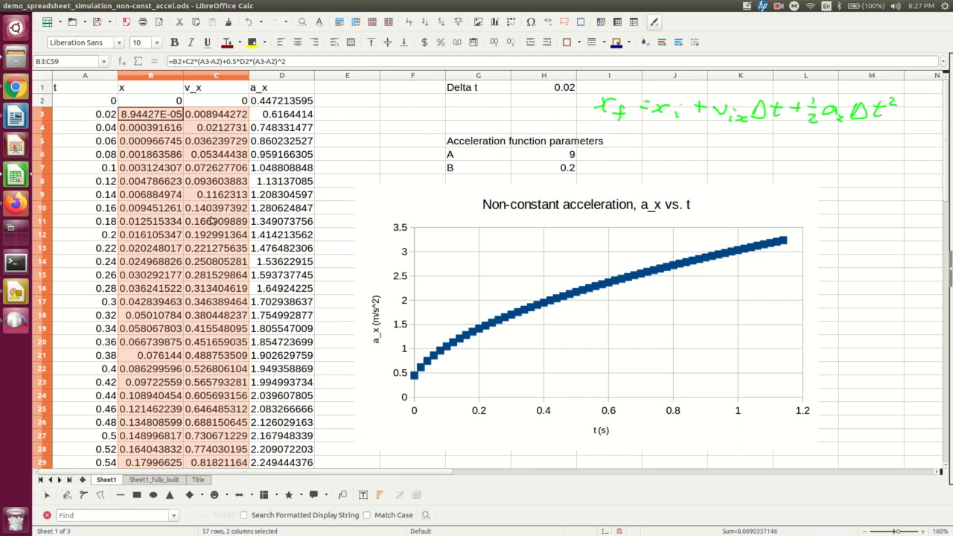
left_click(216, 114)
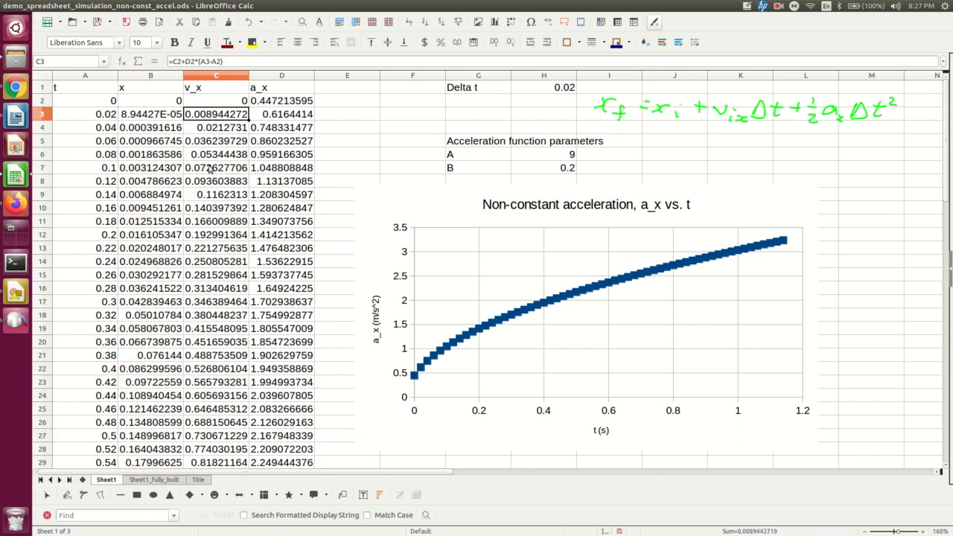
mouse_move(220, 91)
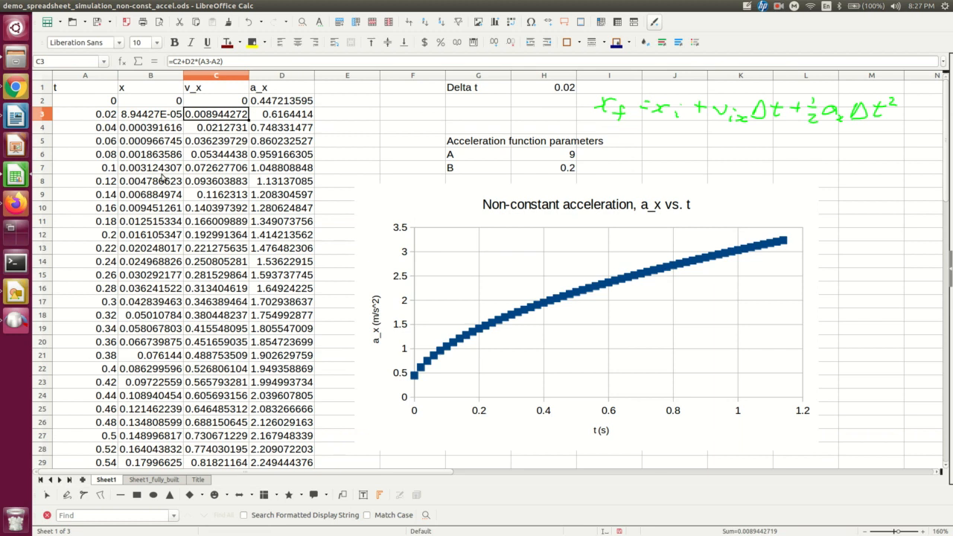
mouse_move(481, 21)
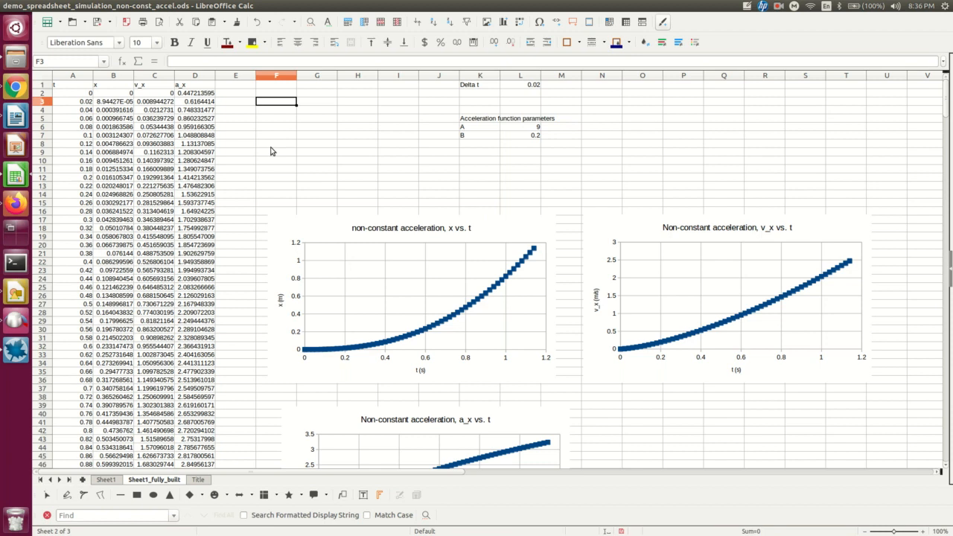
mouse_move(277, 155)
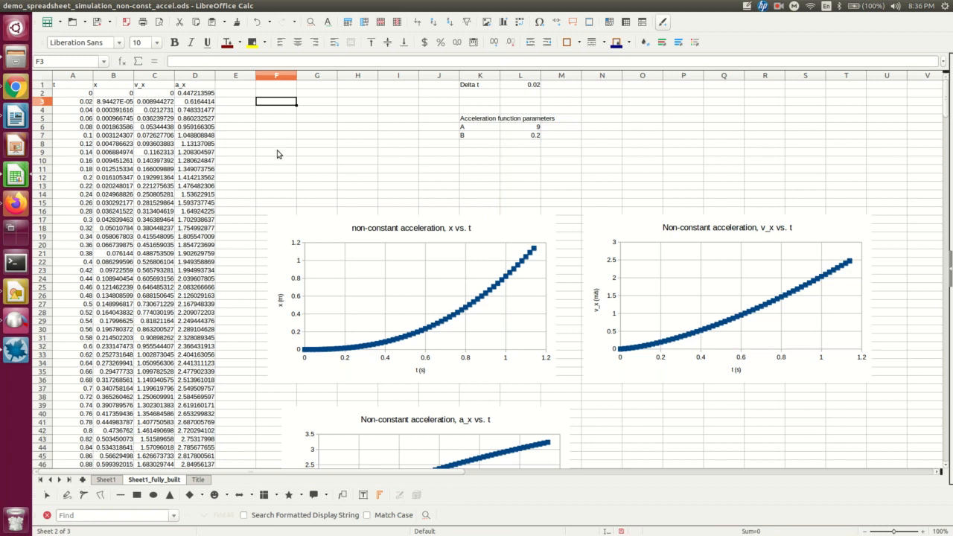
Open the Sheet1_fully_built sheet and inspect D7's =SQRT(L$6*A7+L$7) acceleration formula.
left_click(398, 203)
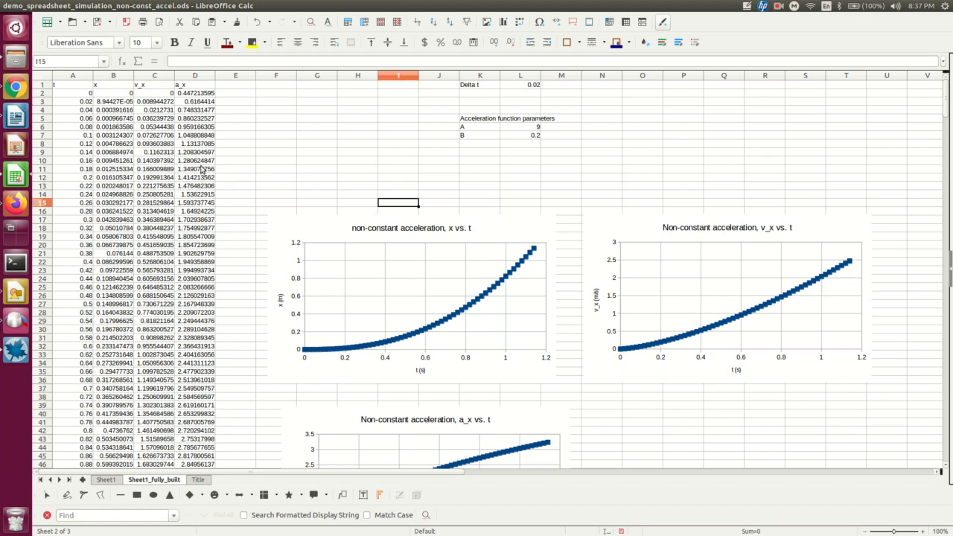
left_click(195, 135)
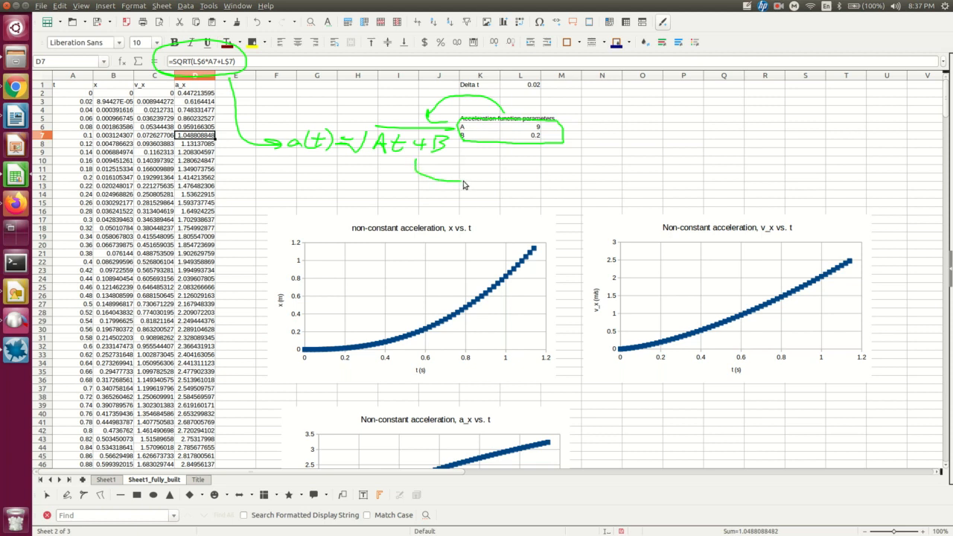
left_click_drag(462, 185, 622, 153)
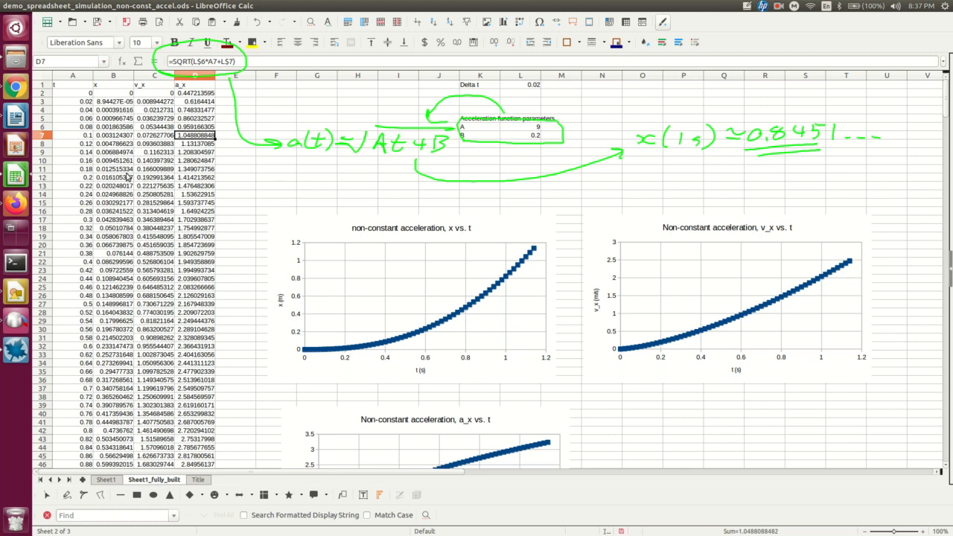
scroll("down", 3)
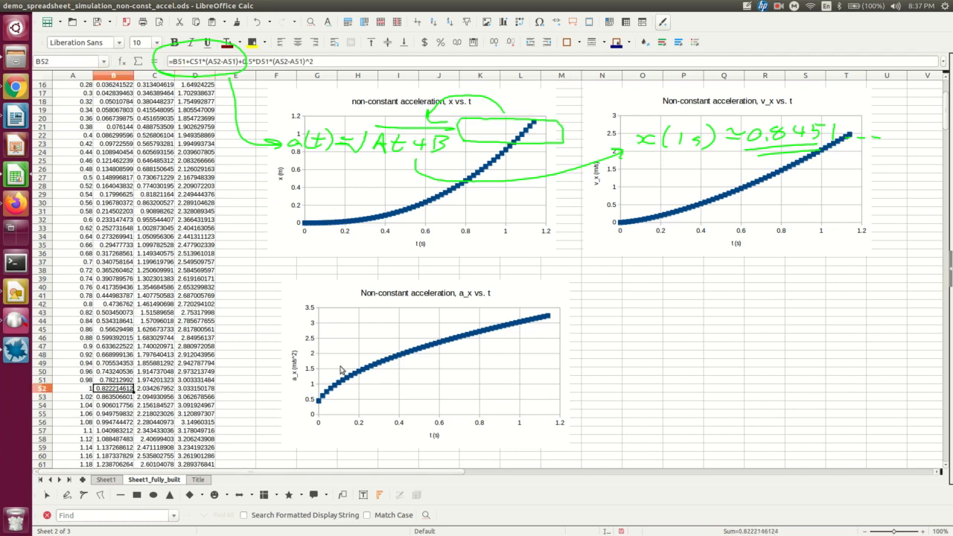
mouse_move(803, 147)
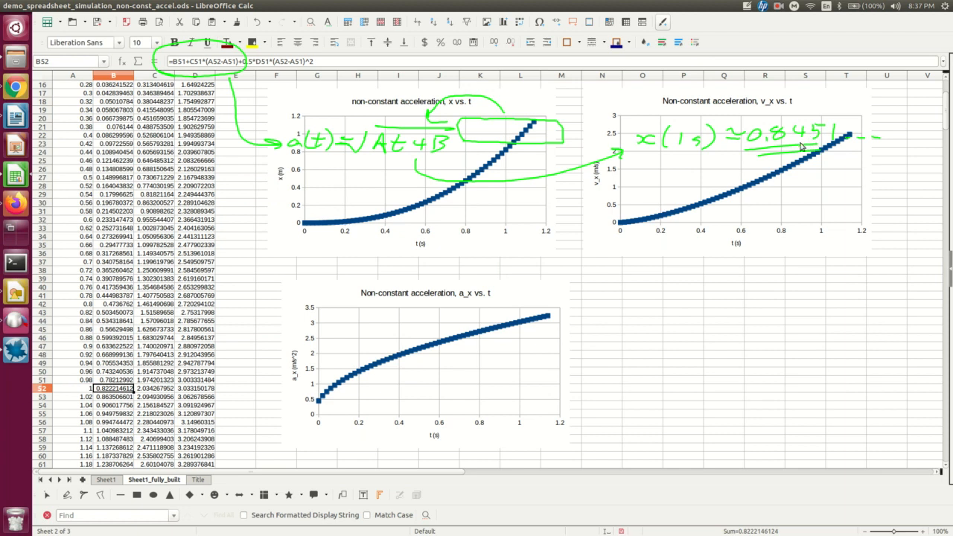
scroll("up", 3)
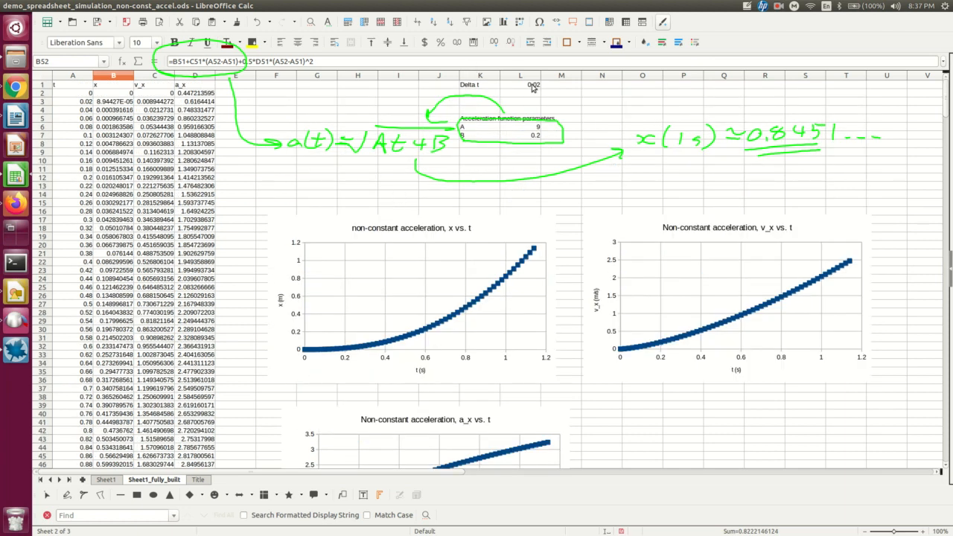
Set Delta t in L1 to 0.01 and check x at t = 1 s (0.8304).
left_click(520, 84)
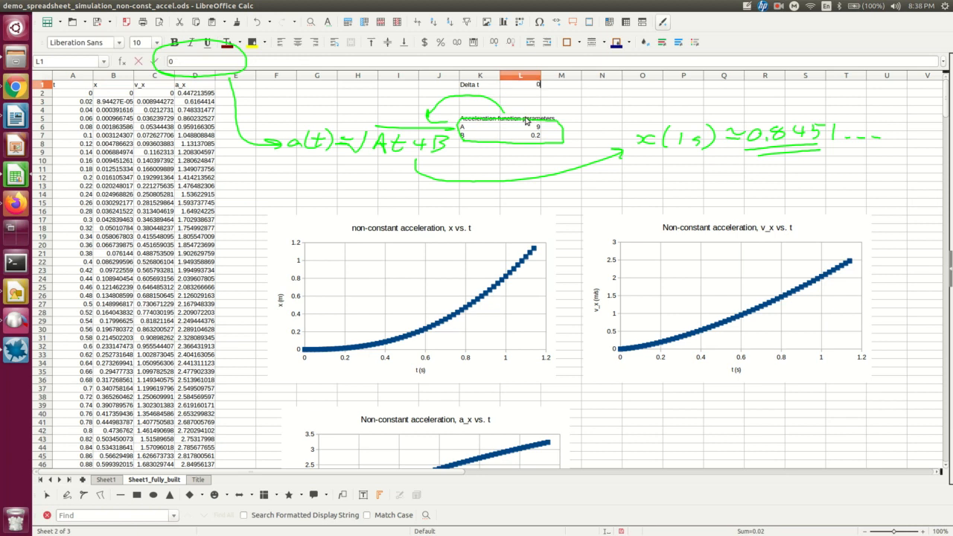
type("0.01")
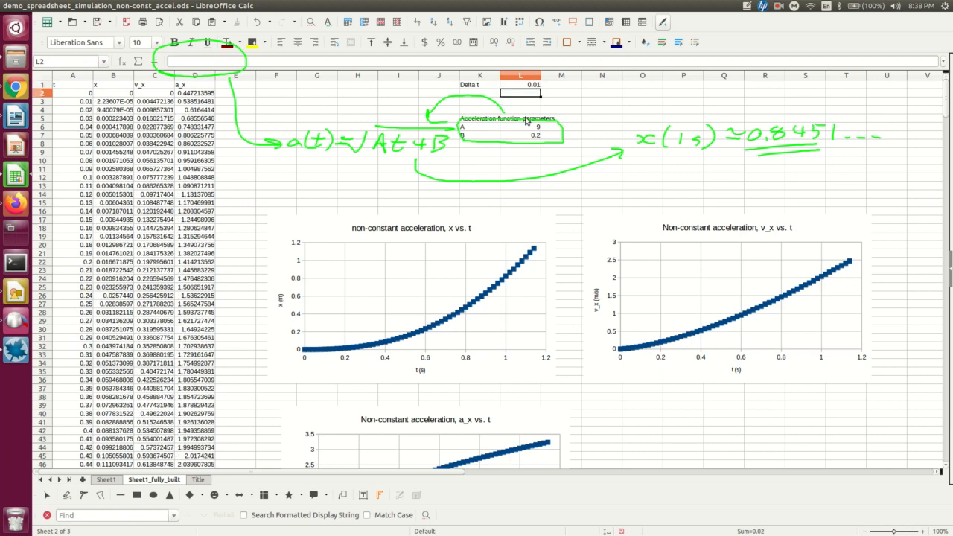
scroll("down", 3)
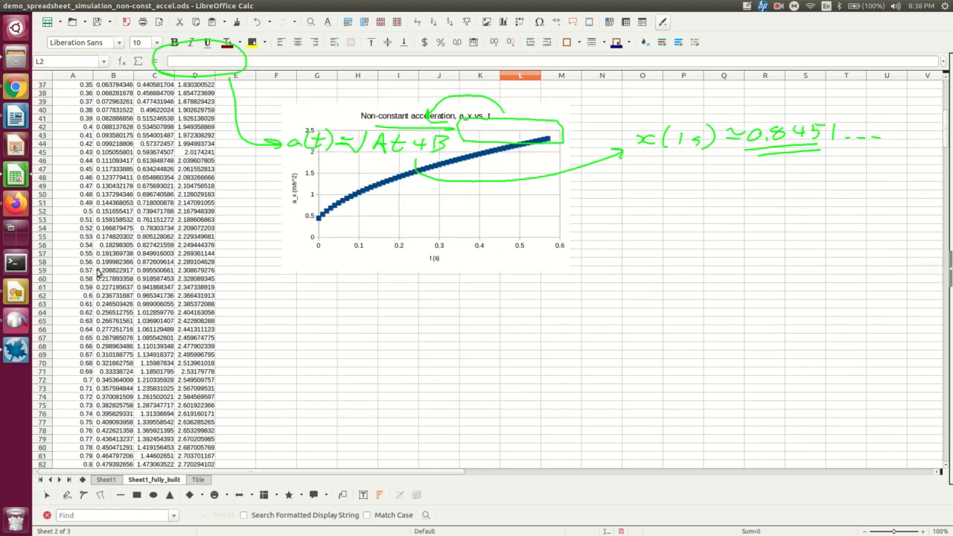
scroll("down", 3)
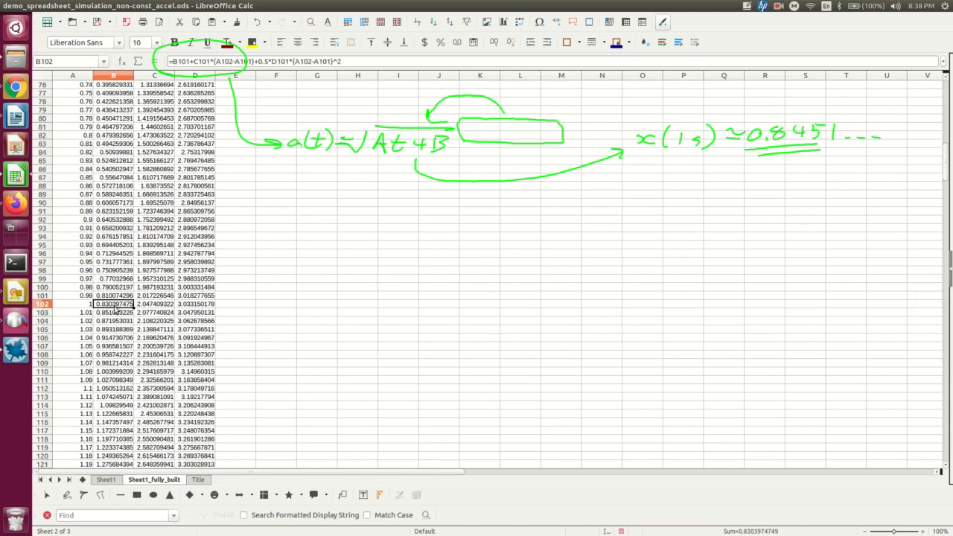
scroll("up", 3)
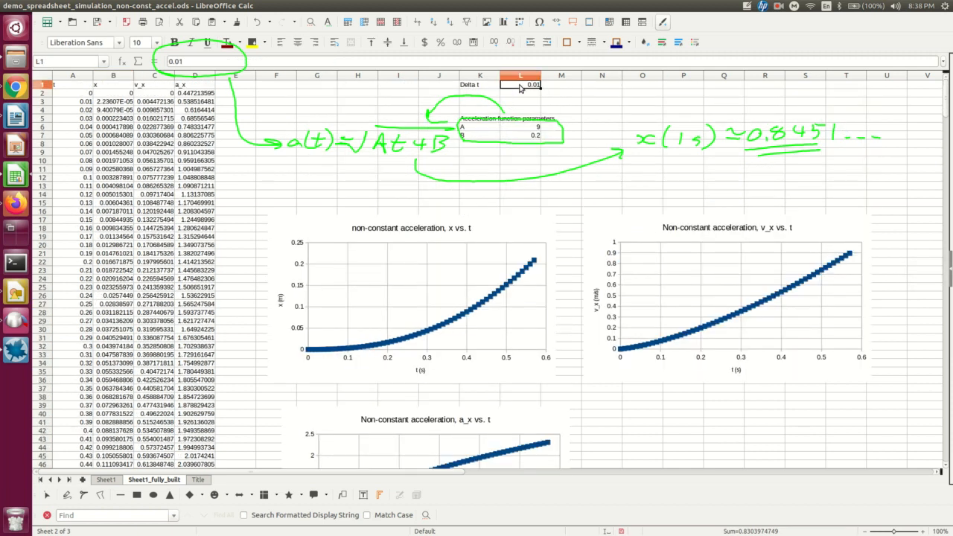
Set Delta t to 0.0025 and read x at t = 1 s in B402 (0.8365).
type("0.0")
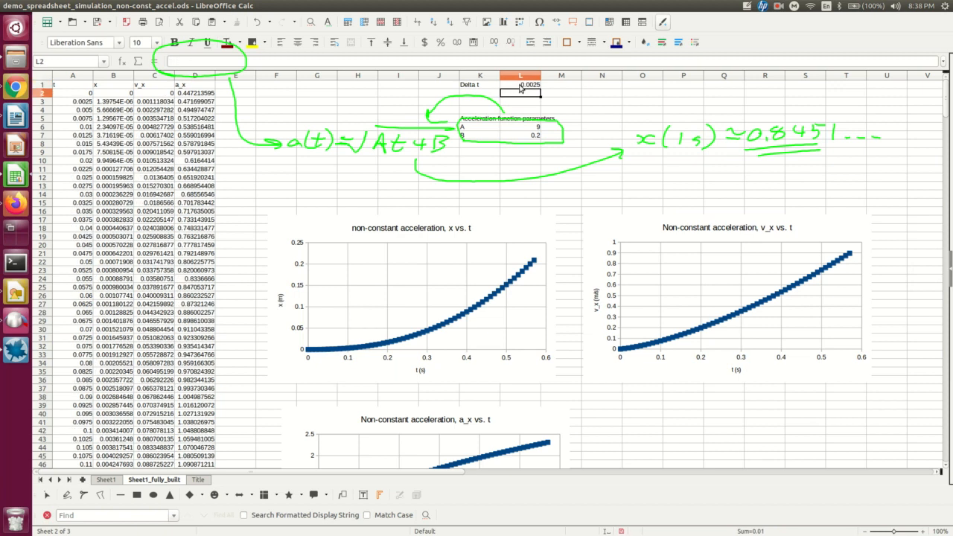
scroll("down", 3)
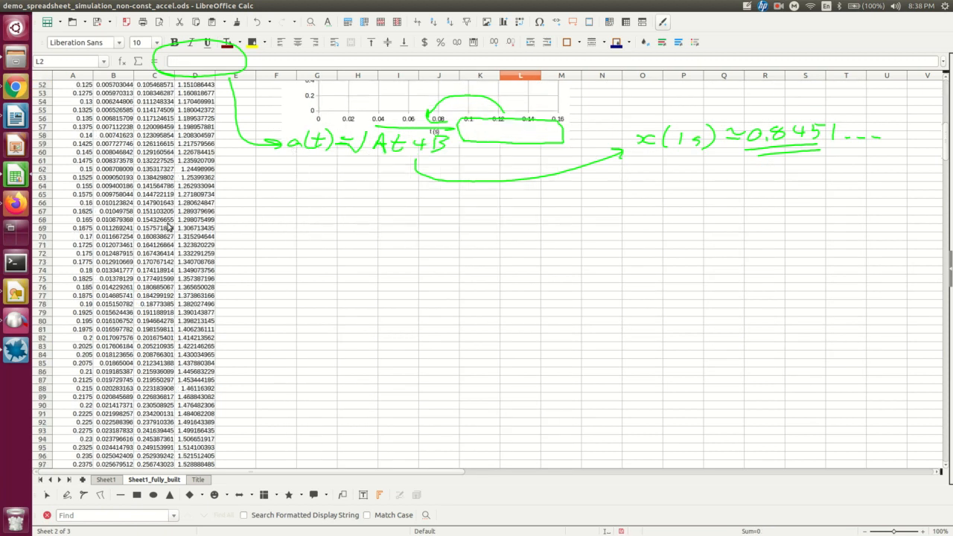
scroll("down", 3)
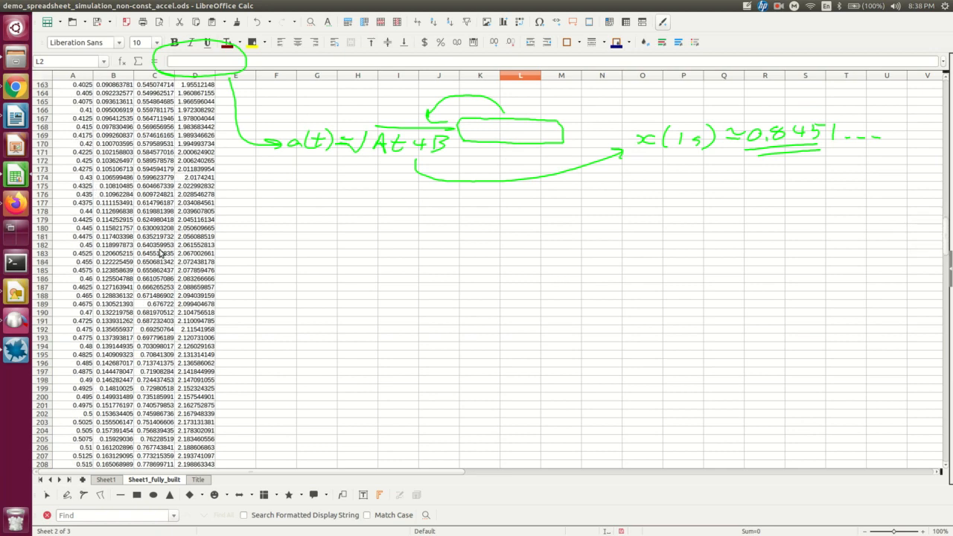
scroll("down", 3)
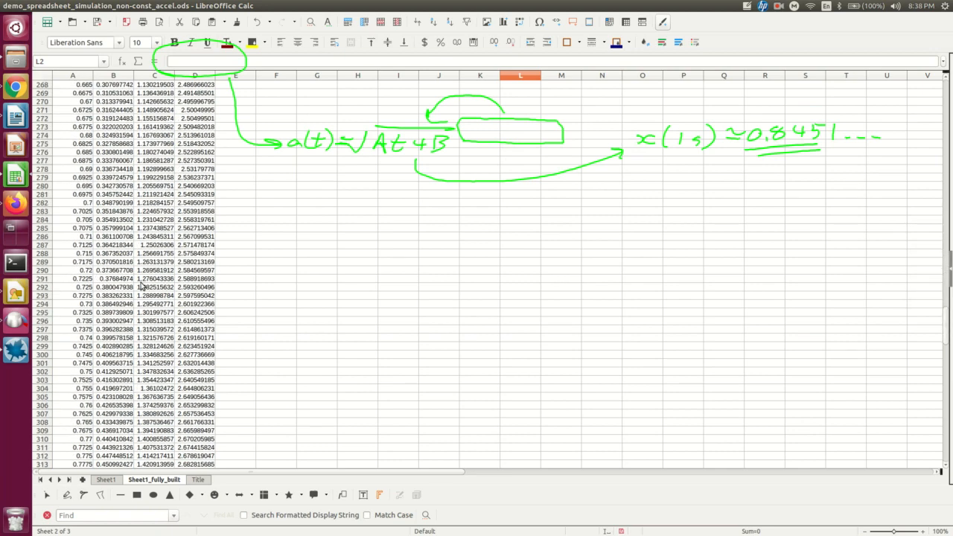
scroll("down", 3)
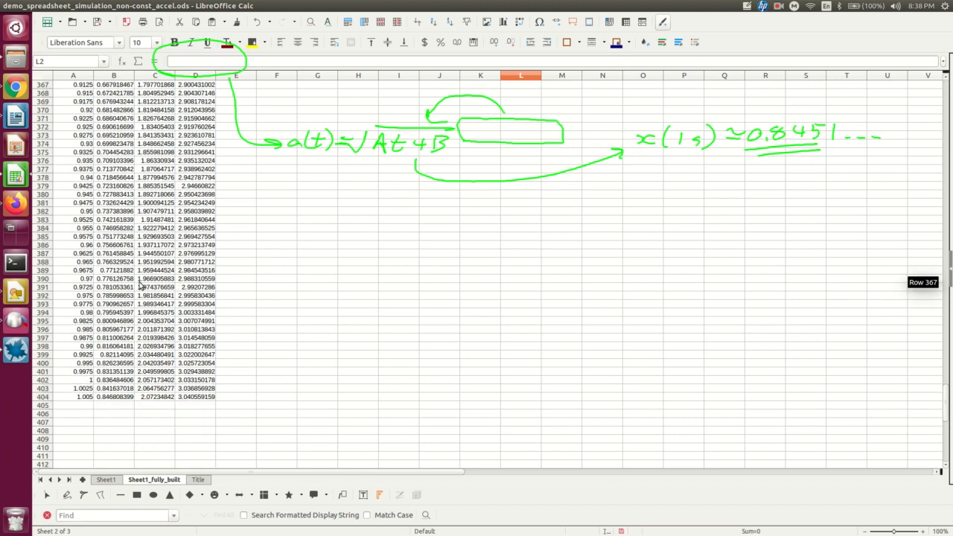
left_click(113, 379)
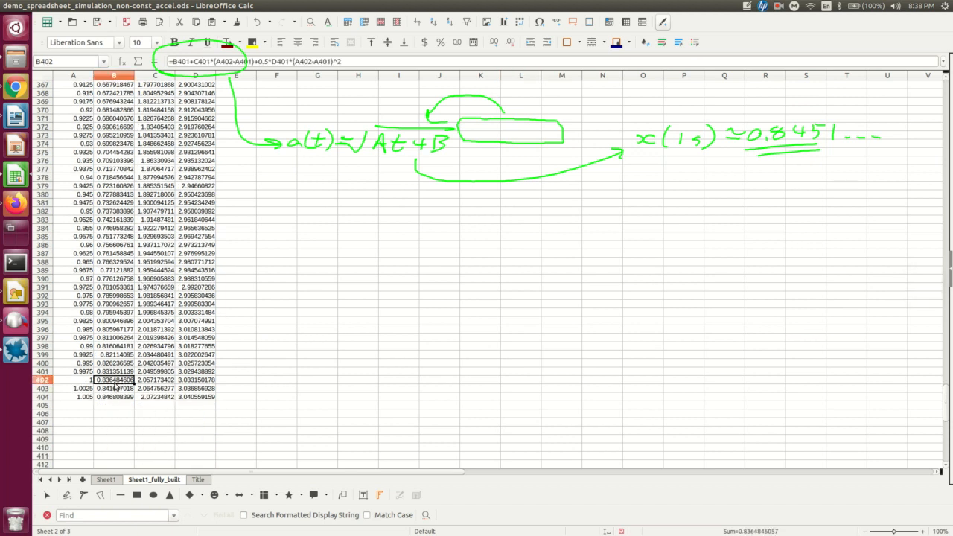
mouse_move(803, 275)
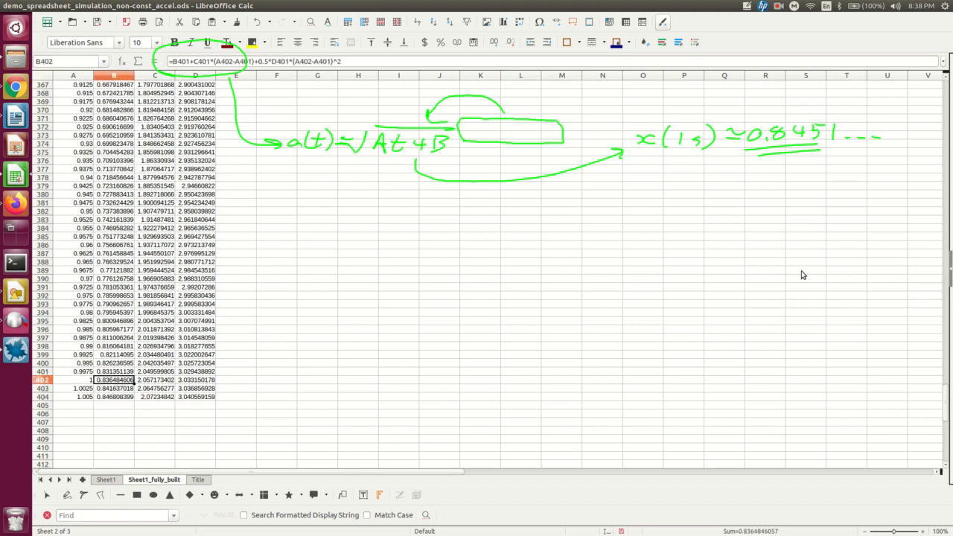
scroll("up", 3)
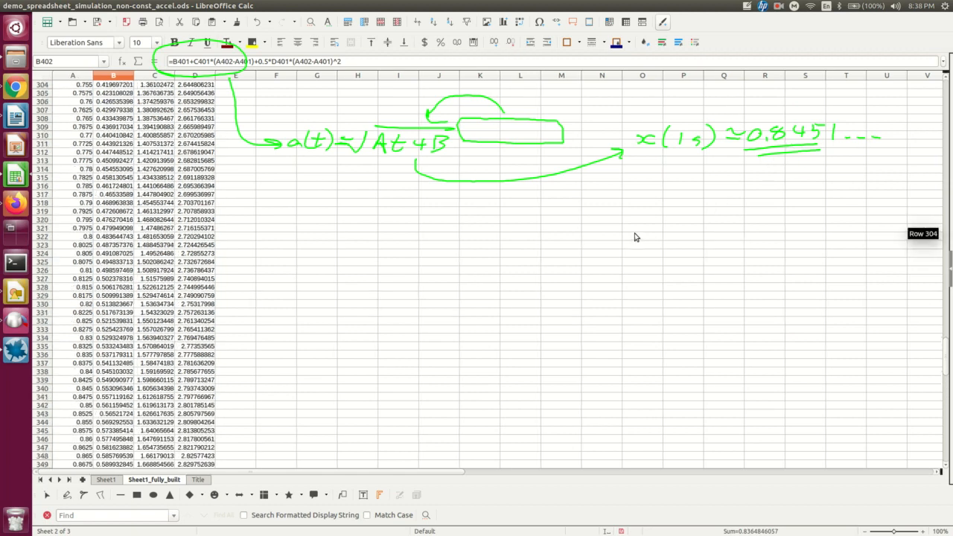
scroll("up", 3)
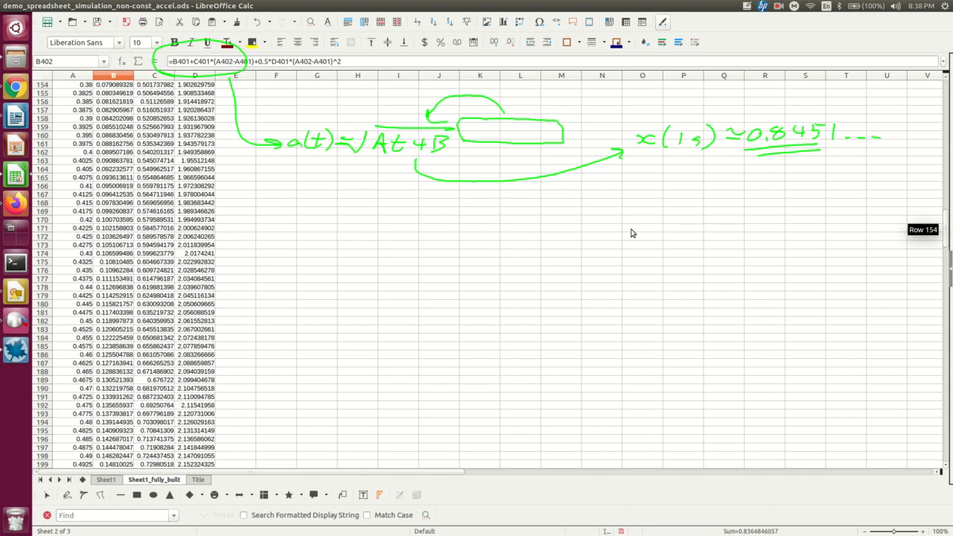
scroll("up", 3)
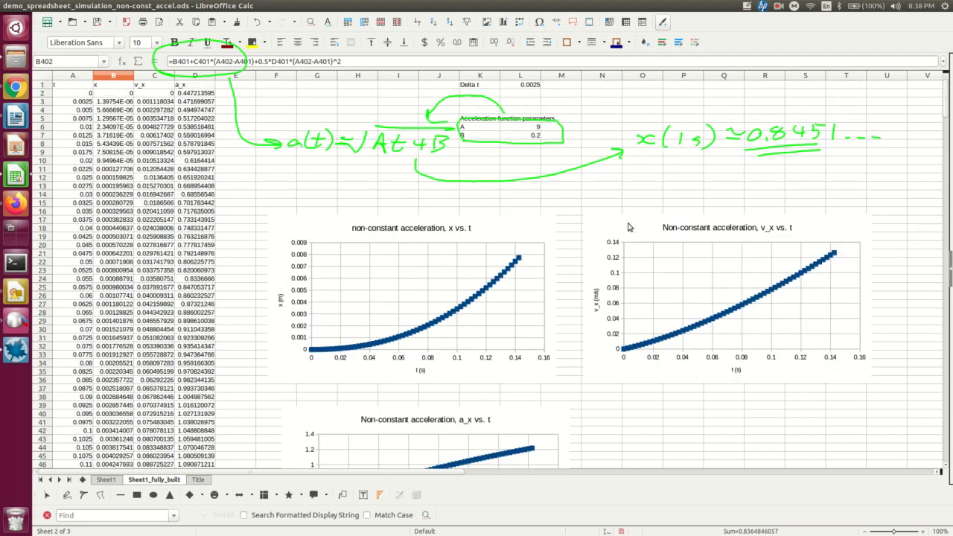
mouse_move(428, 94)
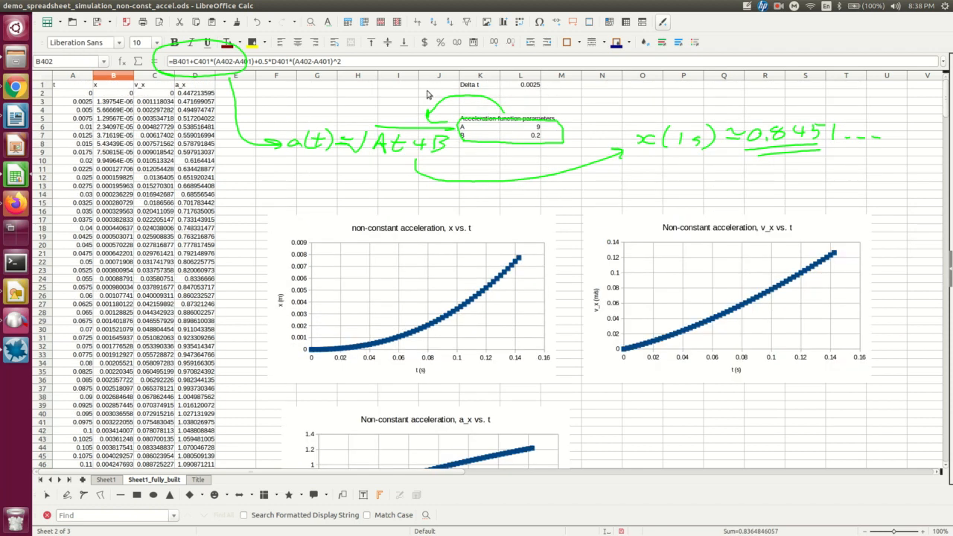
mouse_move(541, 88)
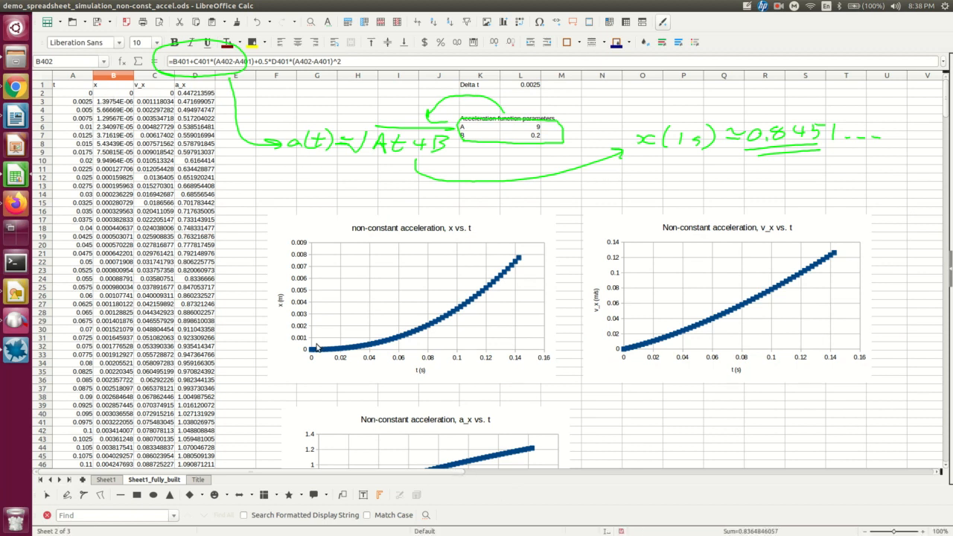
scroll("down", 3)
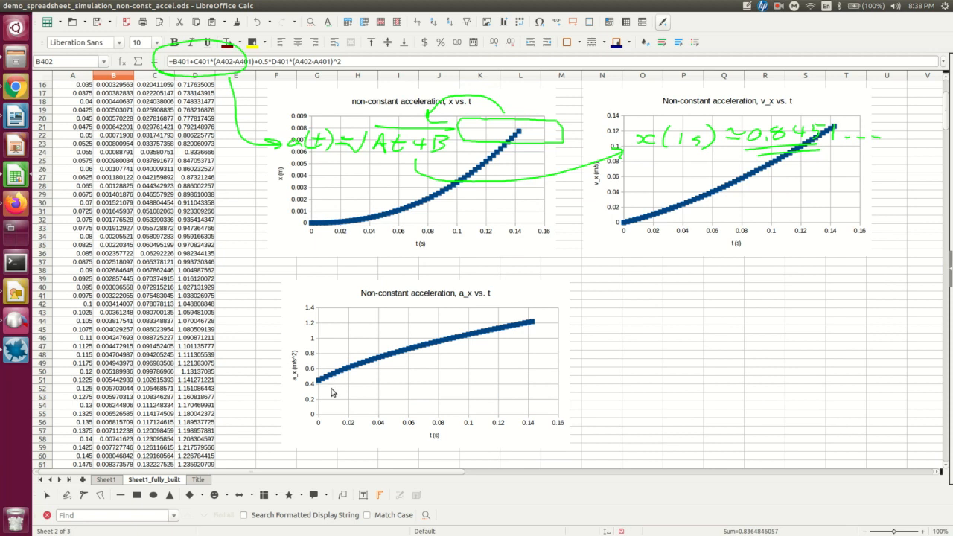
scroll("up", 3)
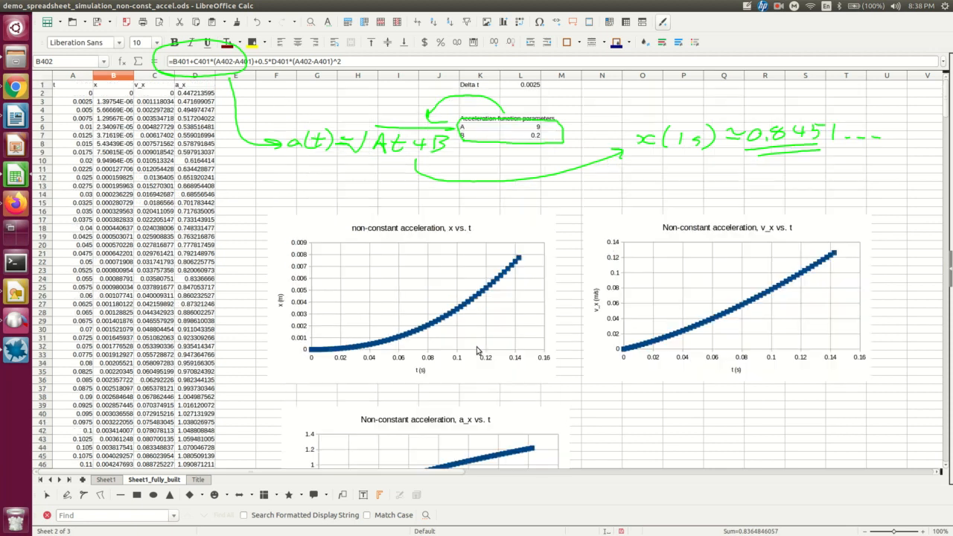
mouse_move(859, 117)
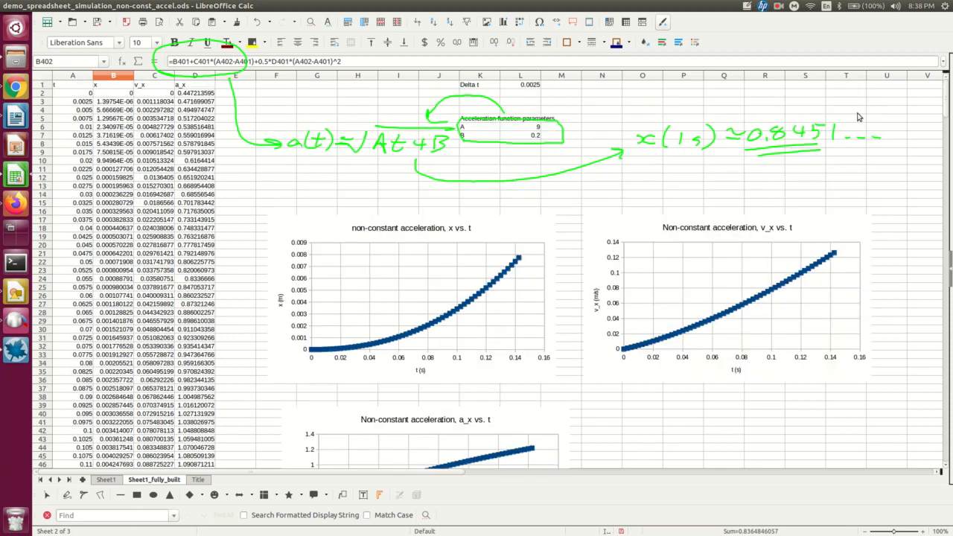
mouse_move(726, 200)
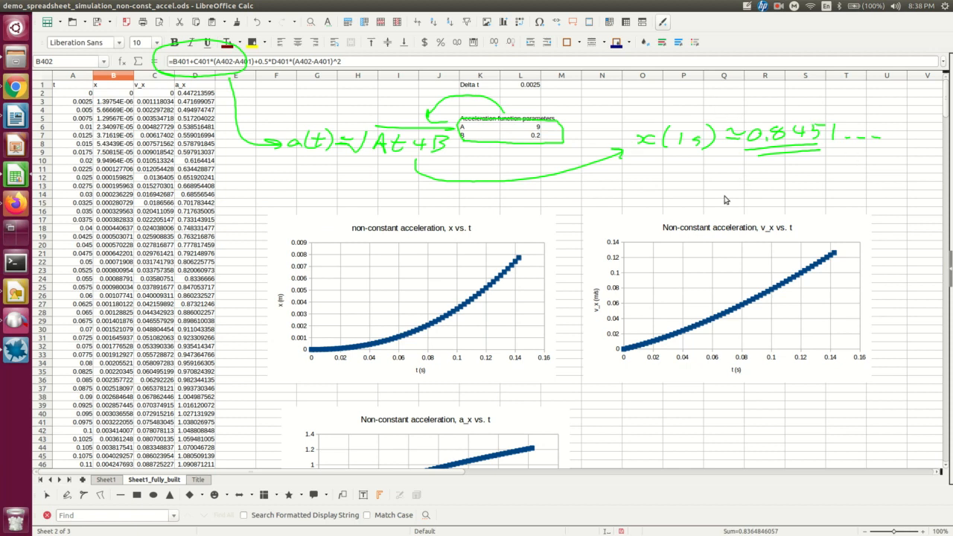